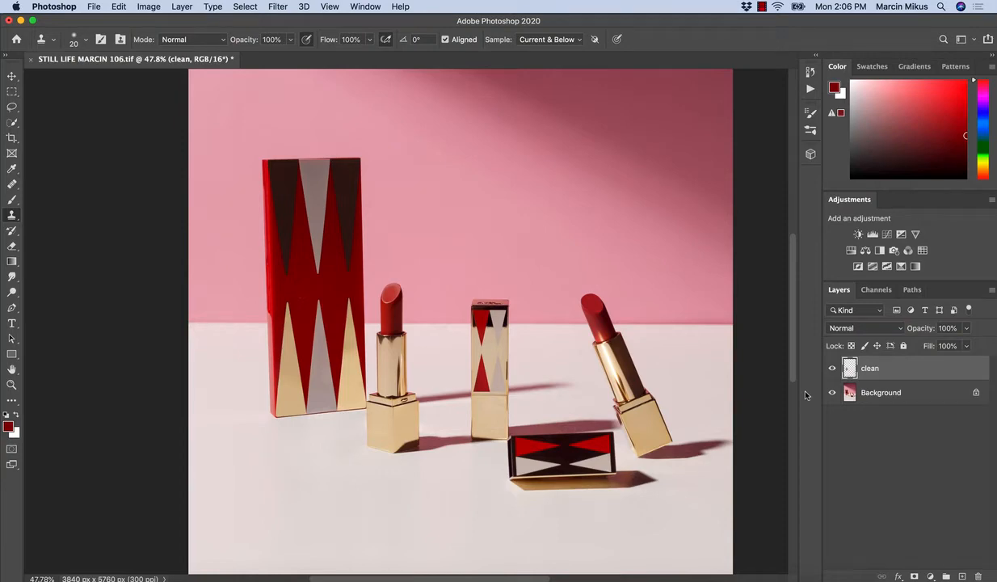
Zoom in closer on the red patterned box to see its dust specks.
{"action": "left_click", "coordinate": [12, 384]}
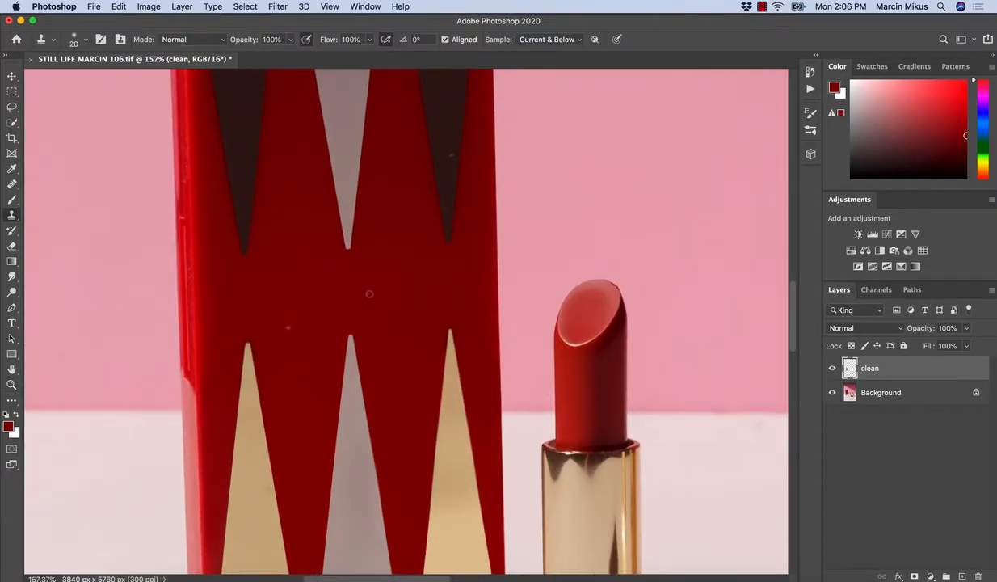
{"action": "left_click", "coordinate": [12, 385]}
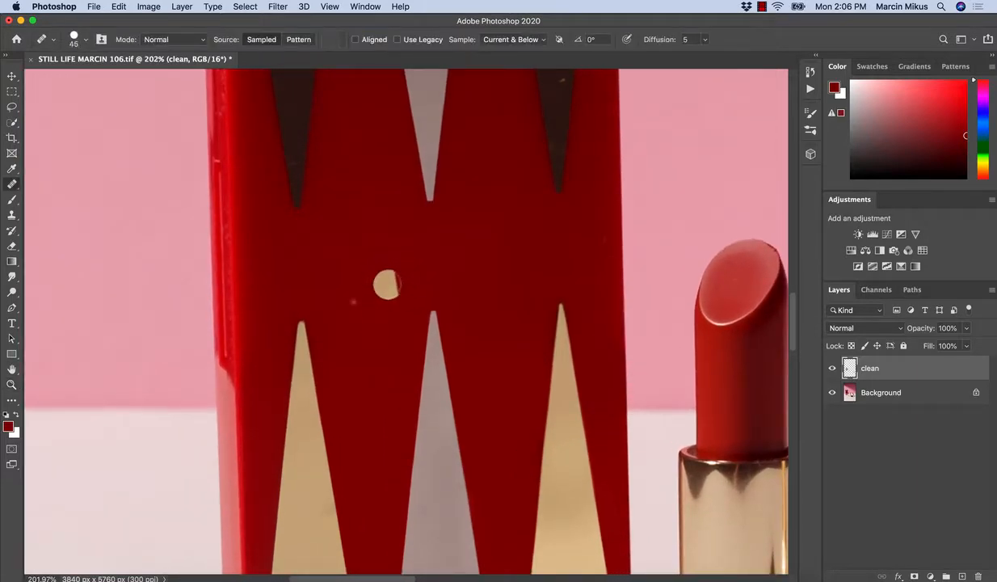
Spot-heal the dust specks on the red box's face and left edge, panning along it.
{"action": "left_click", "coordinate": [386, 282]}
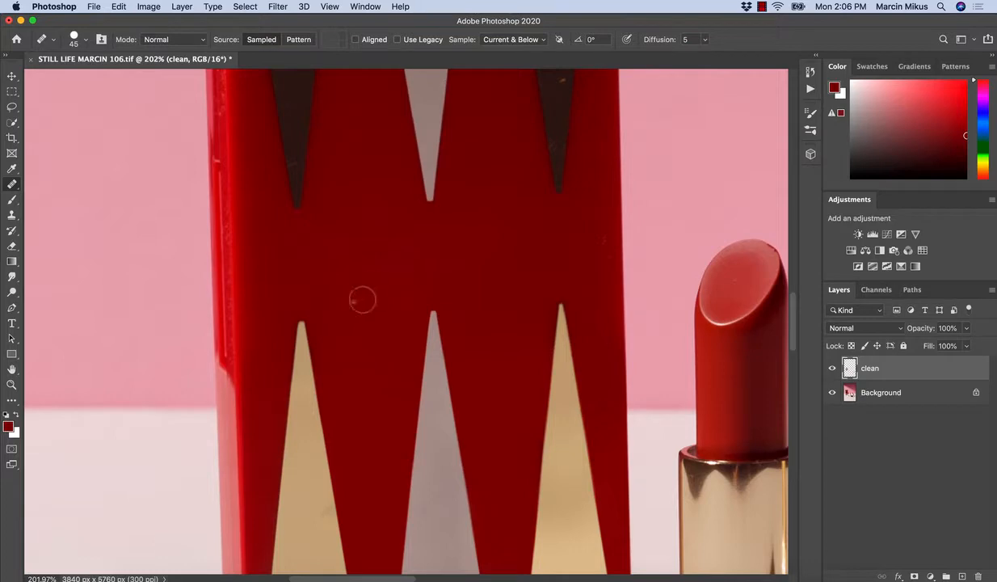
{"action": "mouse_move", "coordinate": [518, 259]}
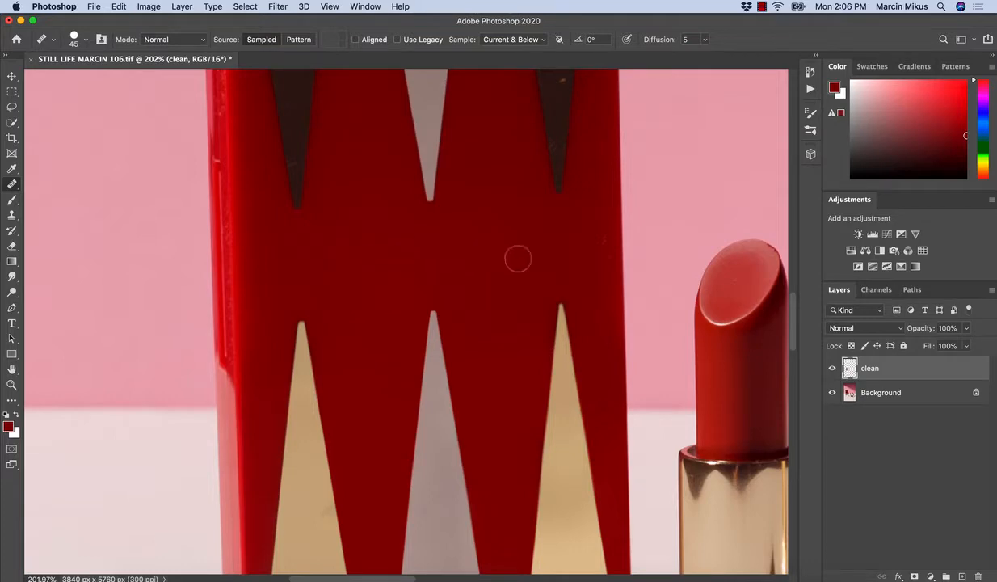
{"action": "mouse_move", "coordinate": [599, 249]}
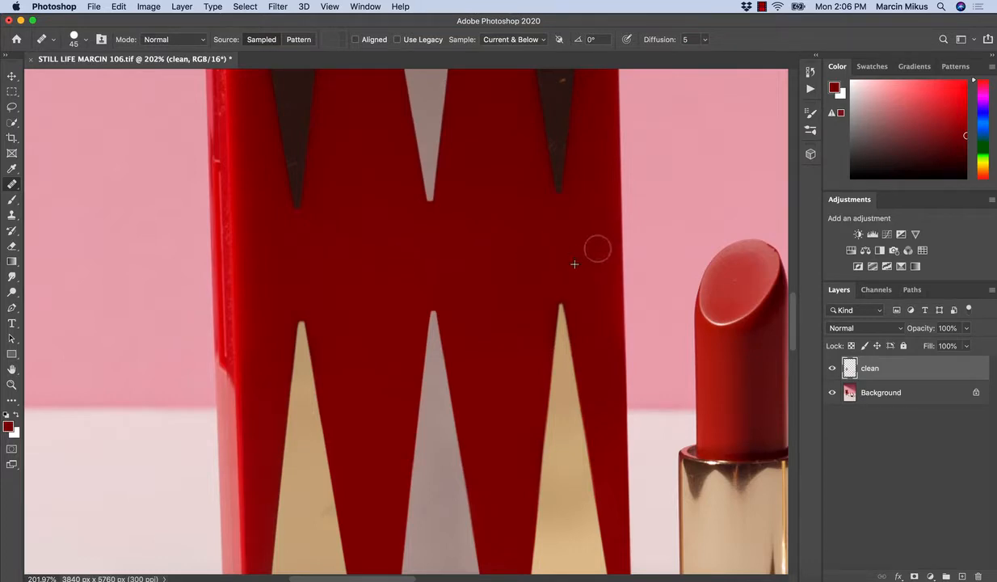
{"action": "mouse_move", "coordinate": [596, 267]}
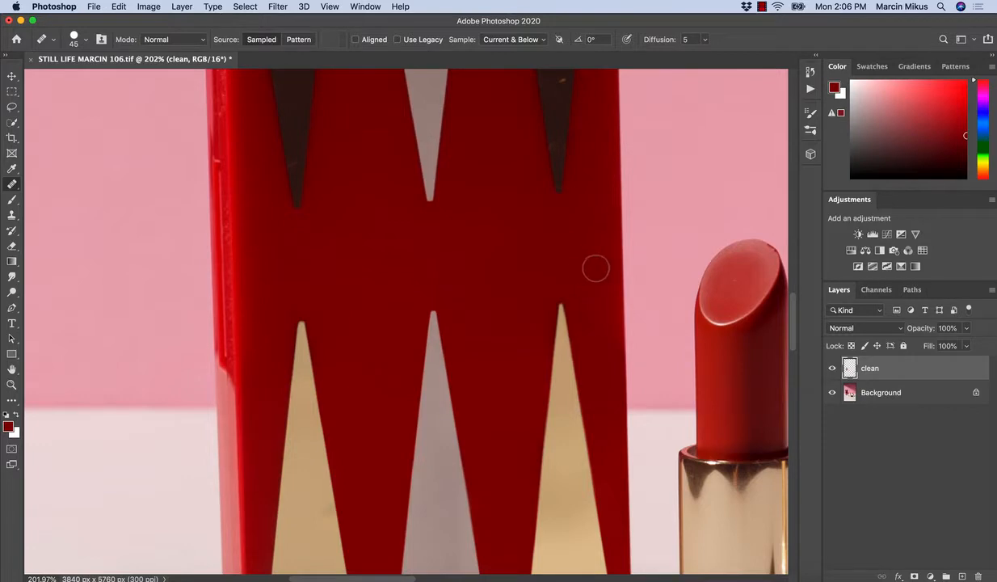
{"action": "mouse_move", "coordinate": [527, 326]}
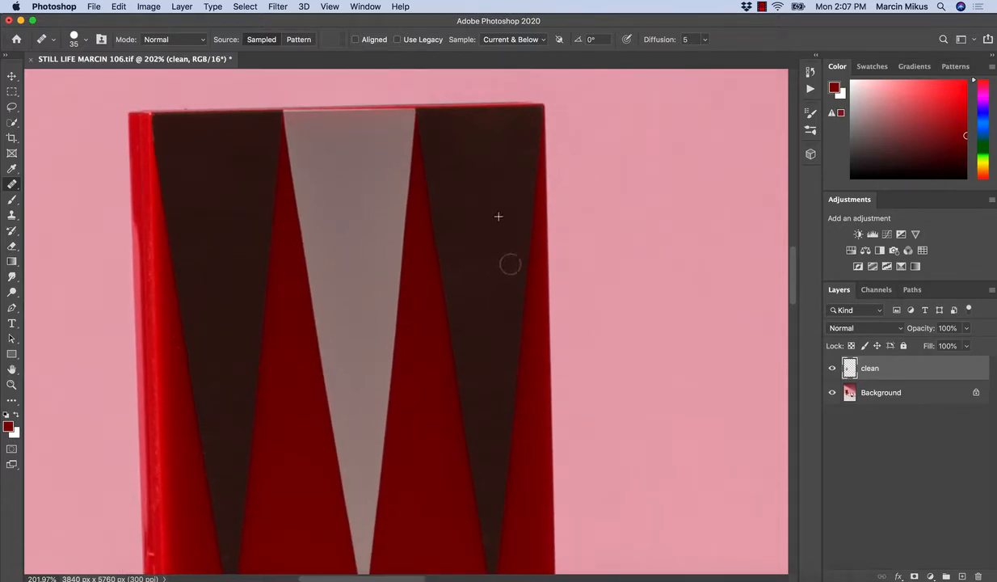
{"action": "left_click_drag", "start_coordinate": [498, 216], "coordinate": [297, 289]}
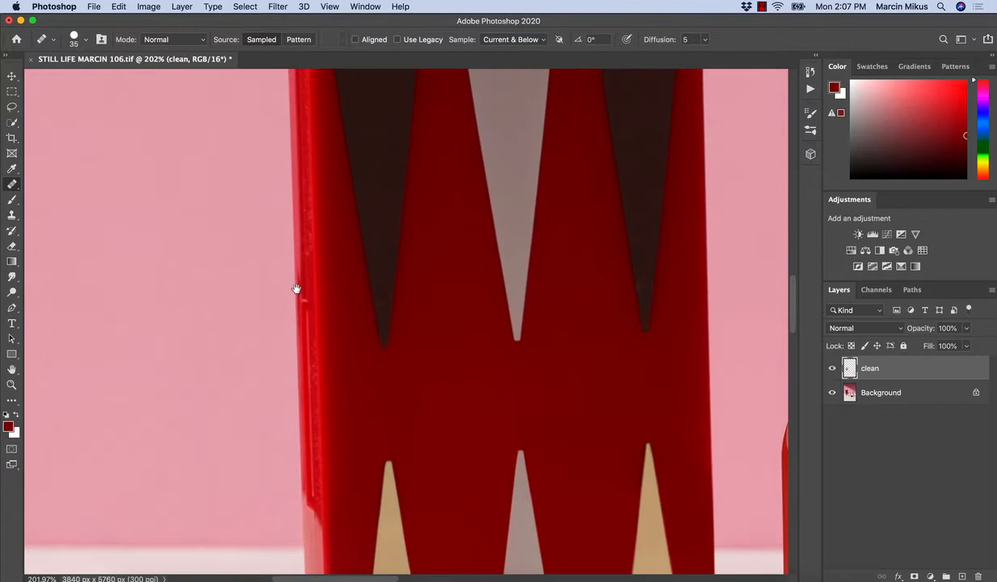
{"action": "left_click", "coordinate": [12, 385]}
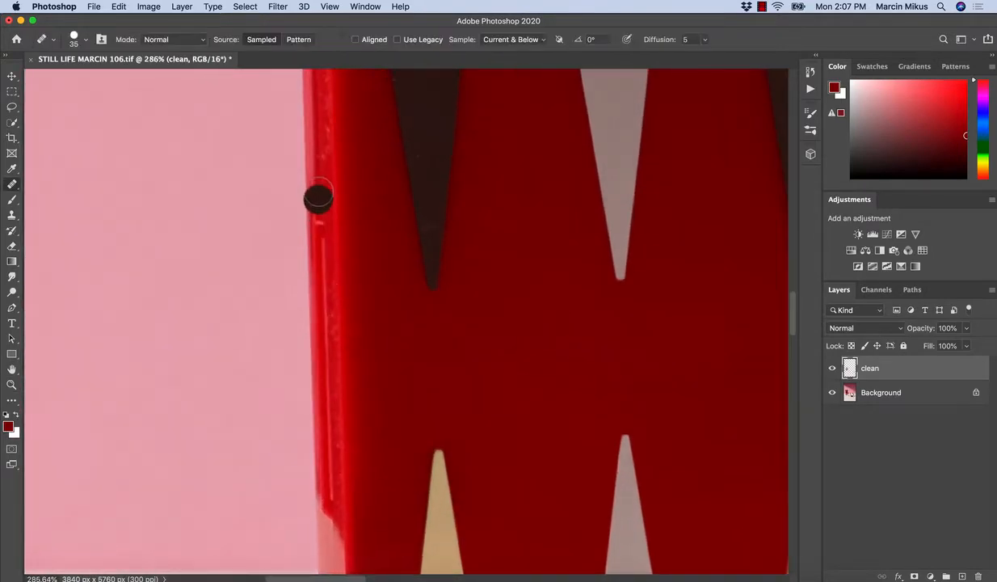
{"action": "left_click", "coordinate": [12, 215]}
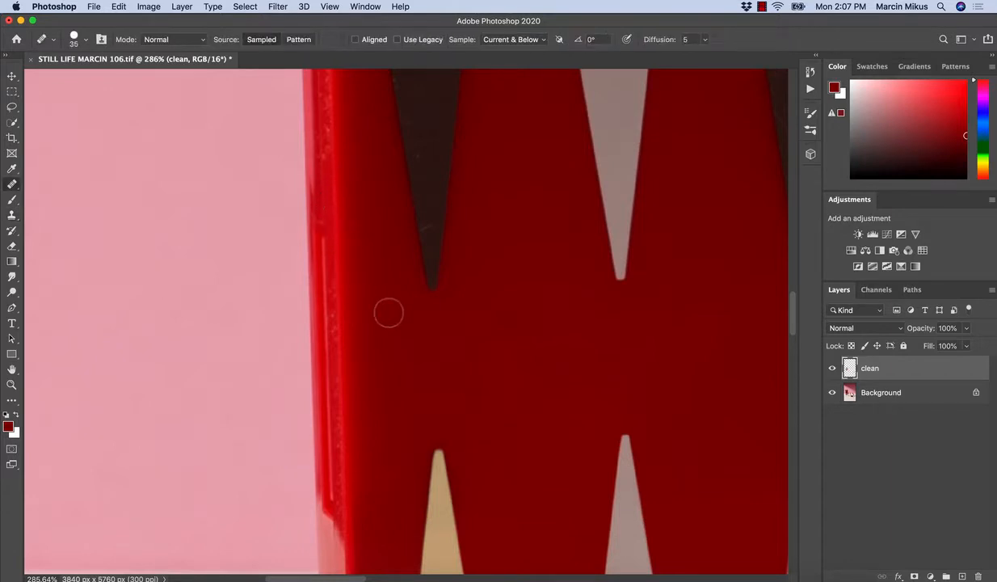
{"action": "mouse_move", "coordinate": [372, 159]}
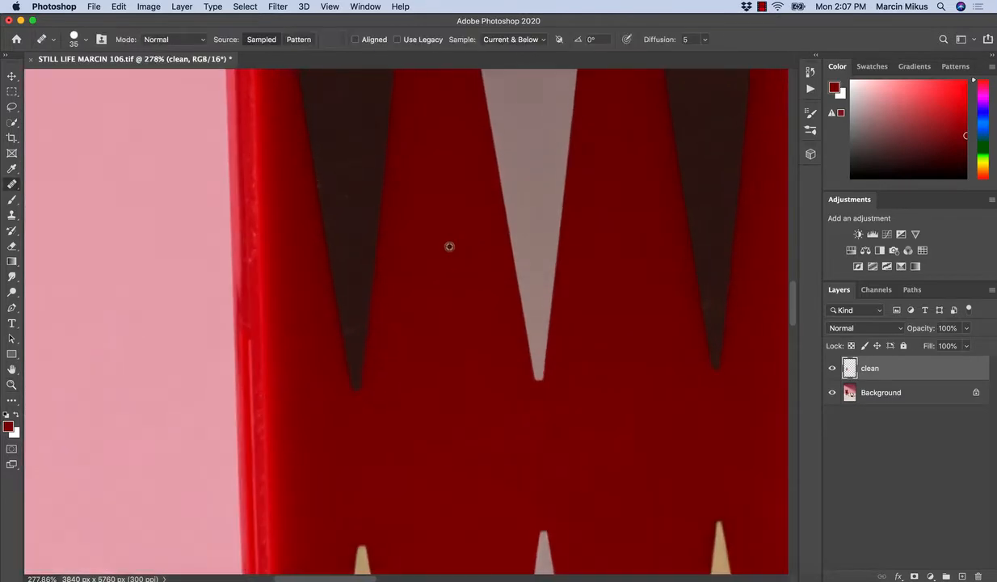
{"action": "left_click_drag", "start_coordinate": [450, 246], "coordinate": [485, 326]}
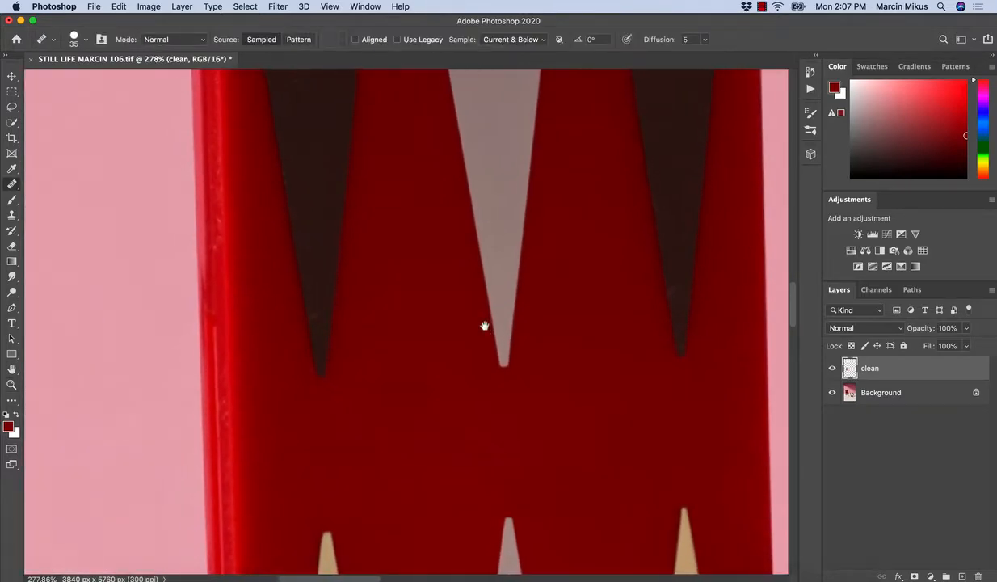
{"action": "left_click", "coordinate": [12, 385]}
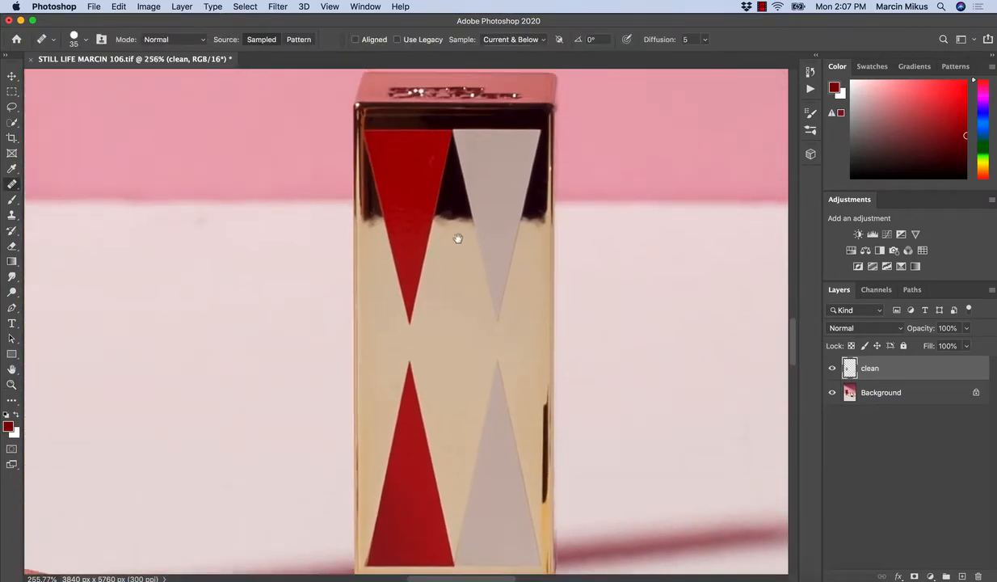
{"action": "left_click_drag", "start_coordinate": [459, 238], "coordinate": [426, 218]}
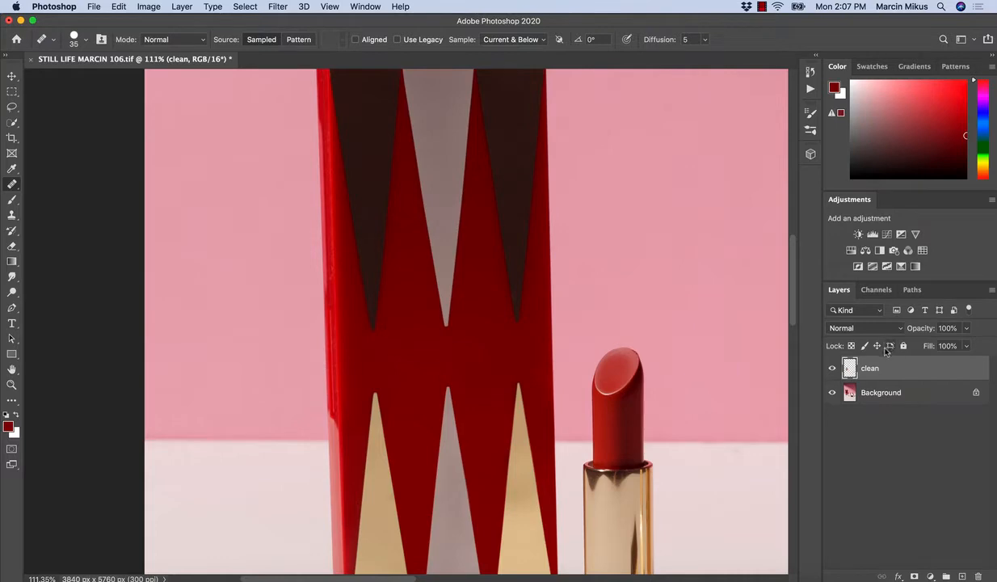
{"action": "mouse_move", "coordinate": [869, 370]}
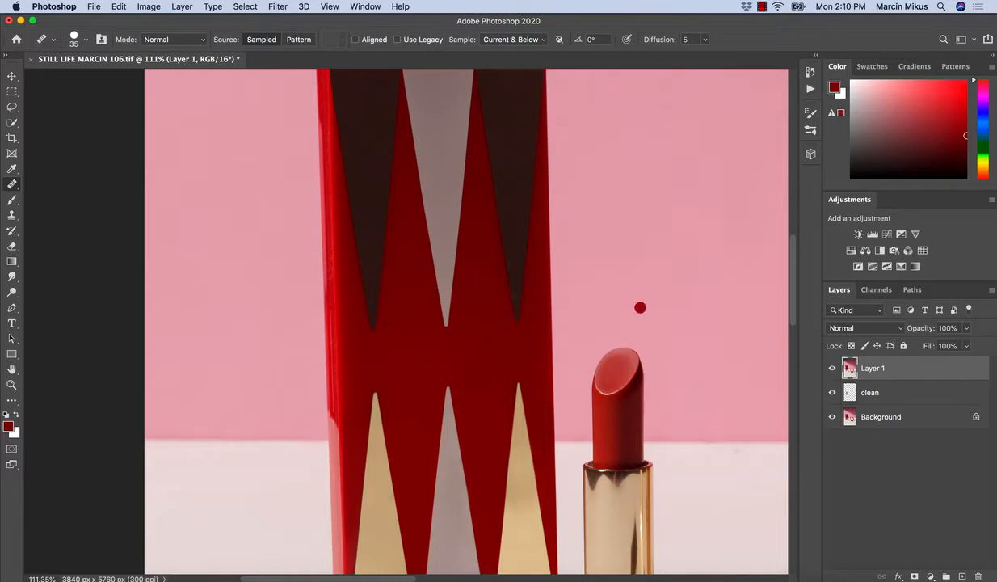
{"action": "mouse_move", "coordinate": [871, 372]}
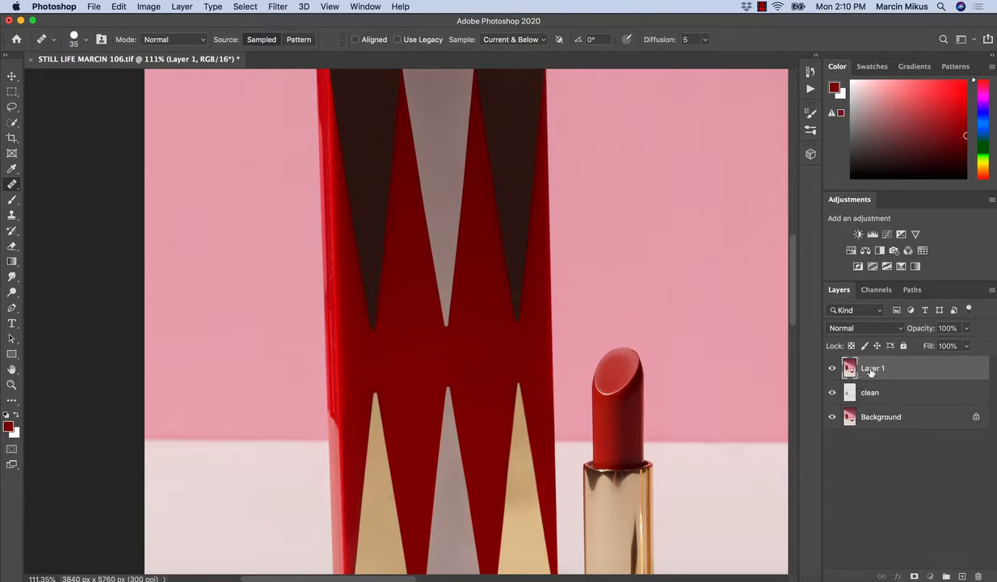
Rename the merged layer 'Dust' and convert it to a smart object.
{"action": "double_click", "coordinate": [873, 367]}
{"action": "type", "text": "Dust"}
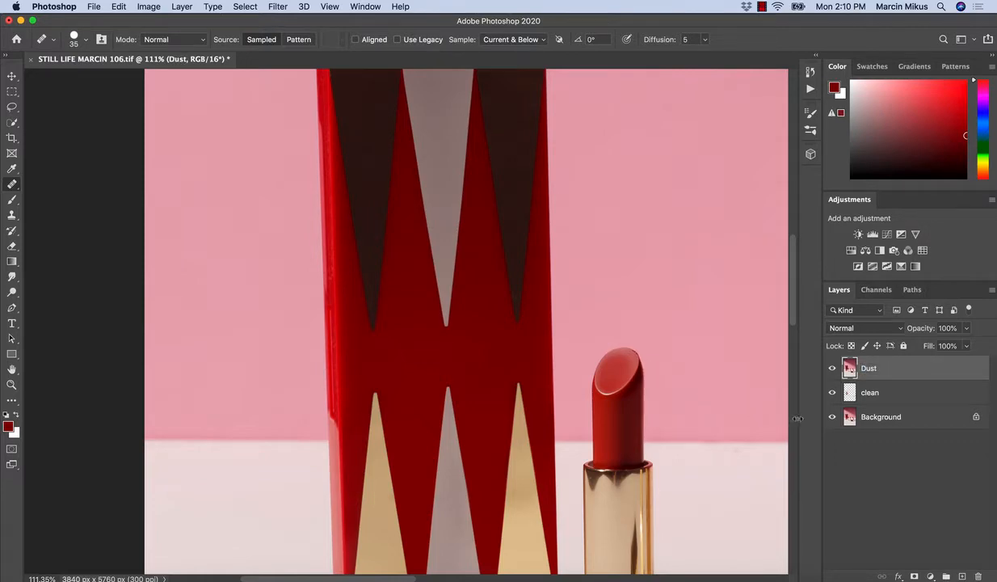
{"action": "mouse_move", "coordinate": [815, 416]}
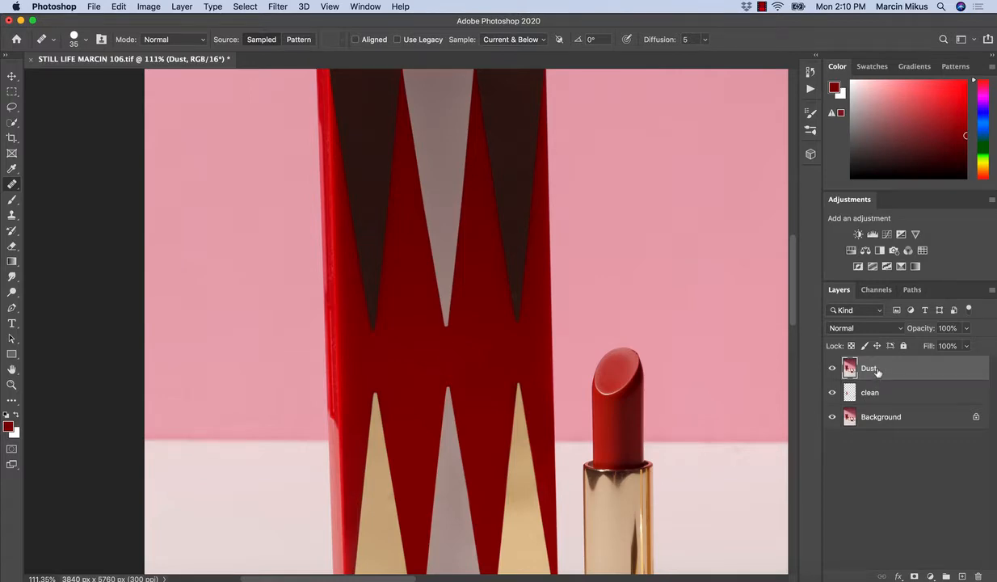
{"action": "right_click", "coordinate": [869, 368]}
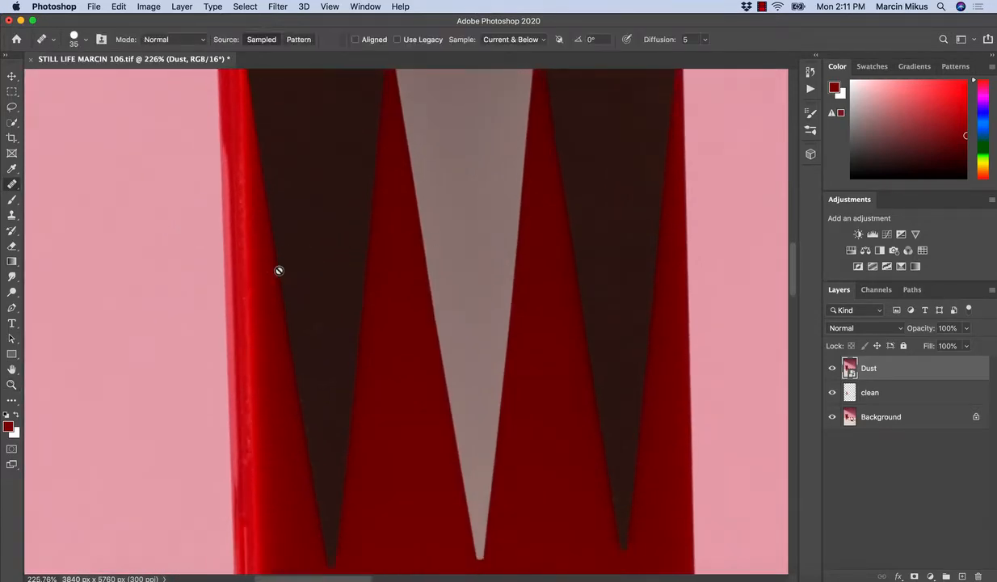
Open Filter > Noise > Dust & Scratches, previewing radius 5 px and threshold 0.
{"action": "left_click", "coordinate": [334, 344]}
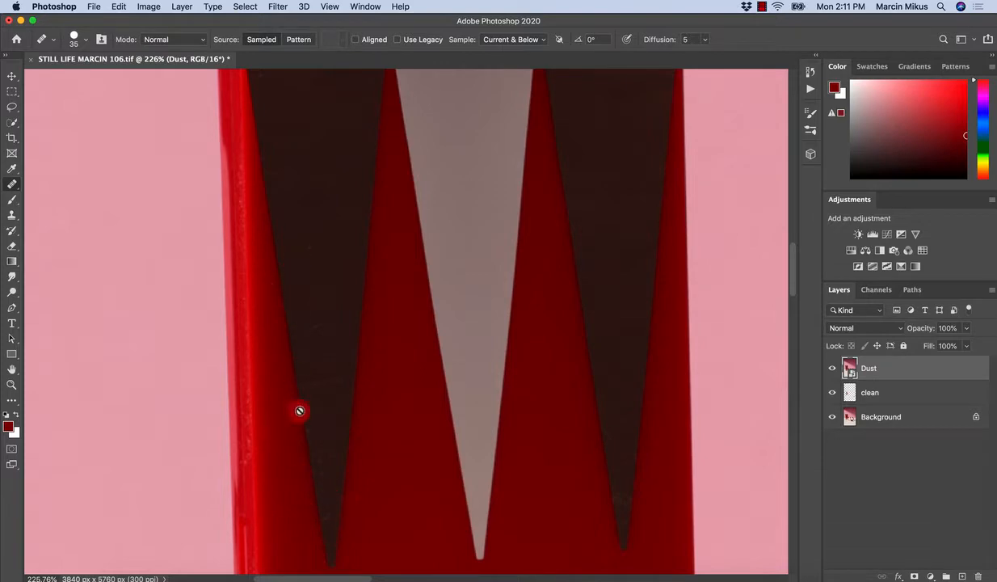
{"action": "mouse_move", "coordinate": [282, 10]}
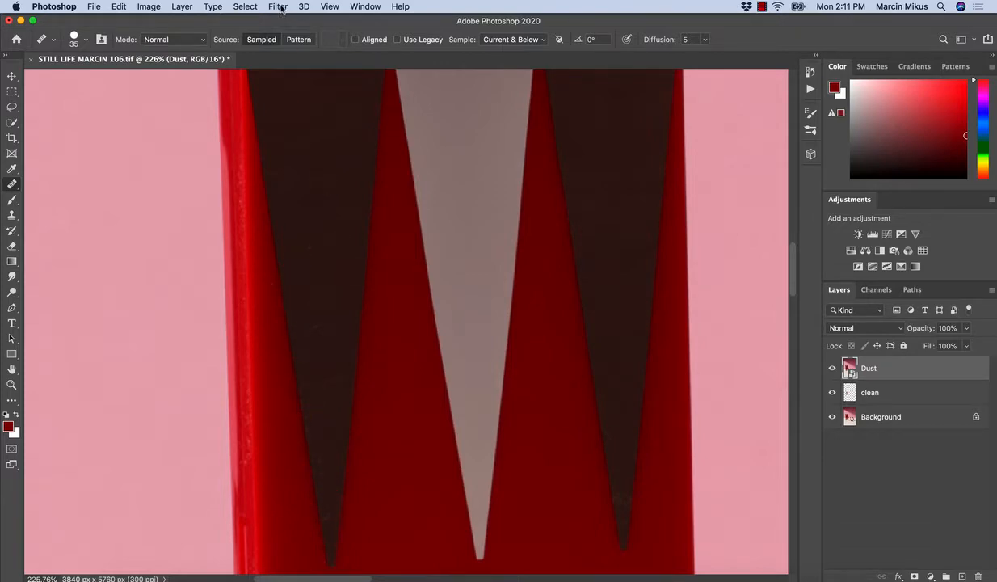
{"action": "left_click", "coordinate": [277, 6]}
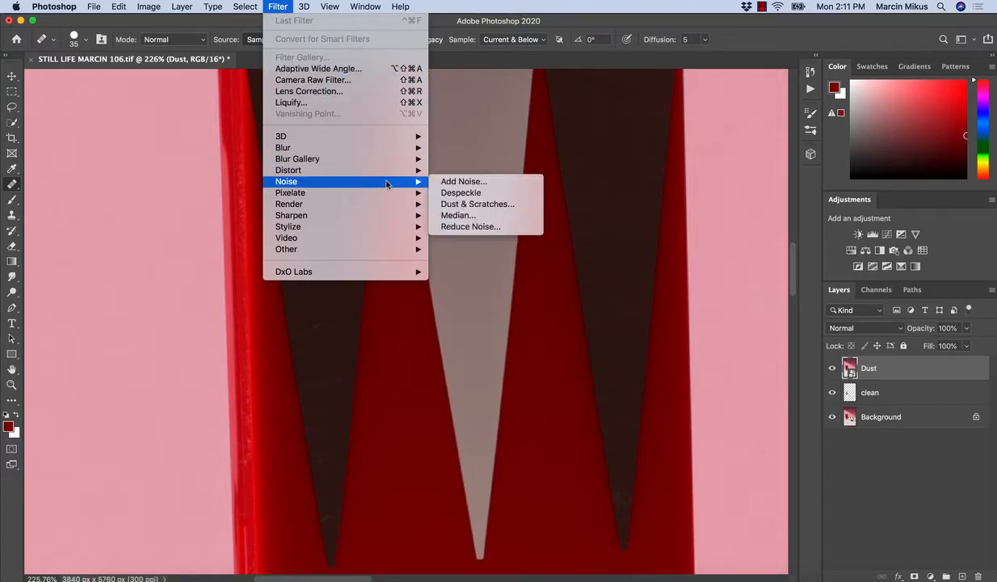
{"action": "mouse_move", "coordinate": [477, 204]}
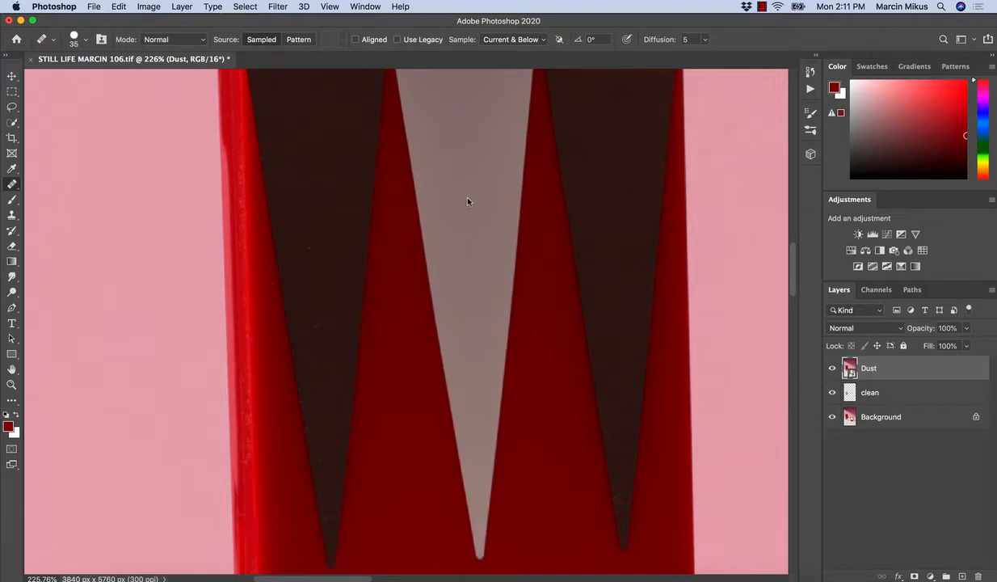
{"action": "left_click", "coordinate": [277, 6]}
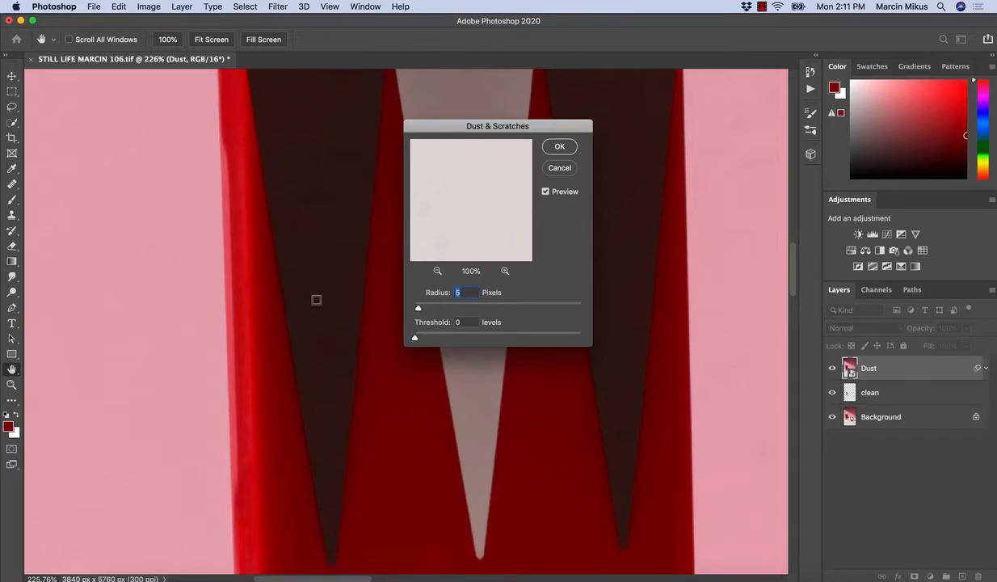
Apply Dust & Scratches at radius 5 px and threshold 5 levels after comparing thresholds.
{"action": "left_click_drag", "start_coordinate": [418, 308], "coordinate": [414, 308]}
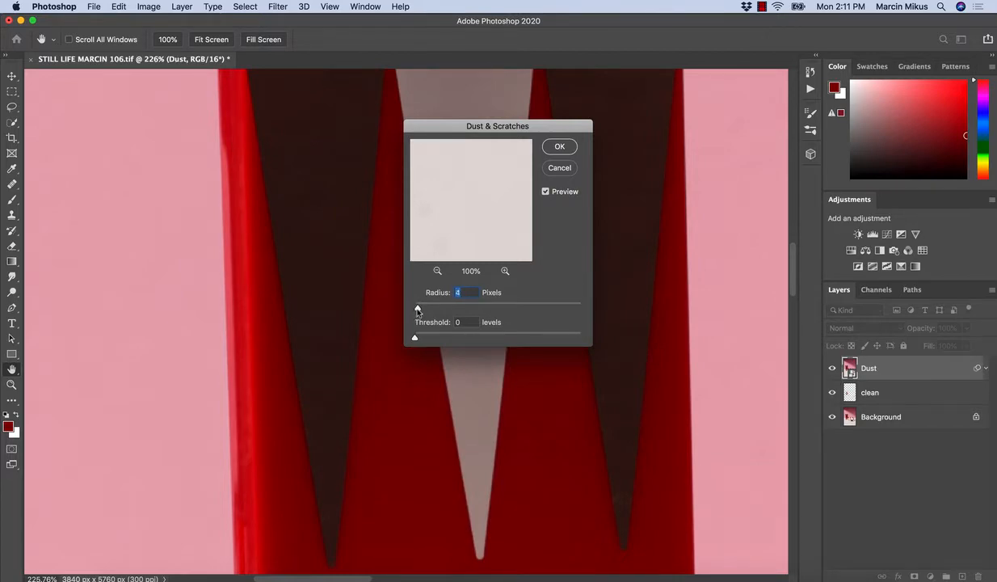
{"action": "left_click_drag", "start_coordinate": [418, 308], "coordinate": [426, 308]}
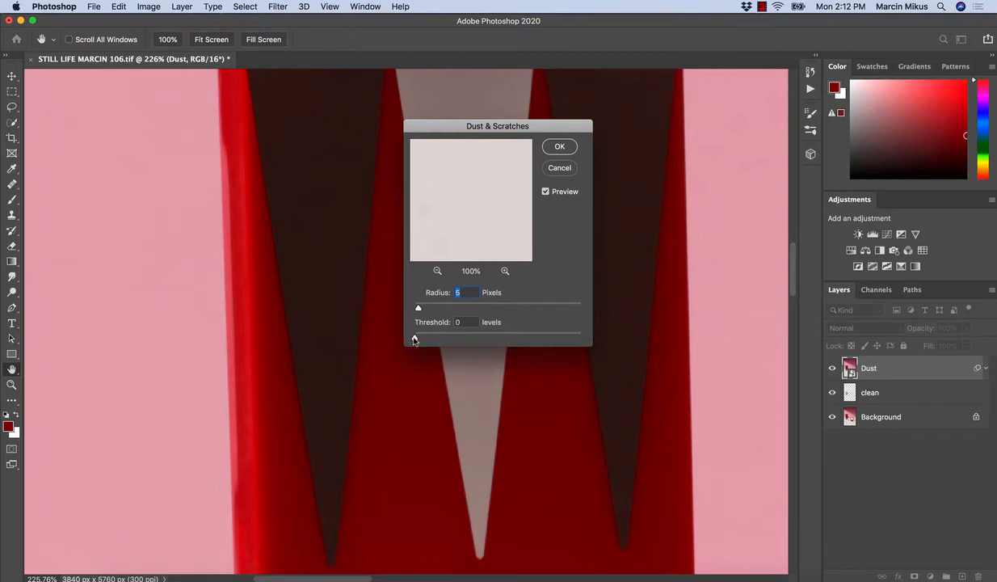
{"action": "left_click_drag", "start_coordinate": [414, 337], "coordinate": [419, 337]}
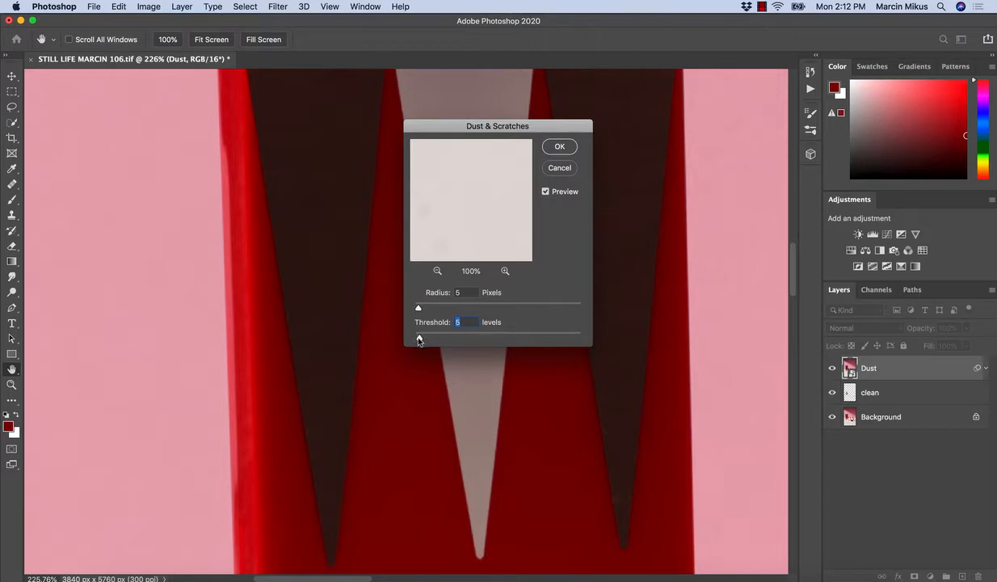
{"action": "left_click_drag", "start_coordinate": [417, 336], "coordinate": [430, 336]}
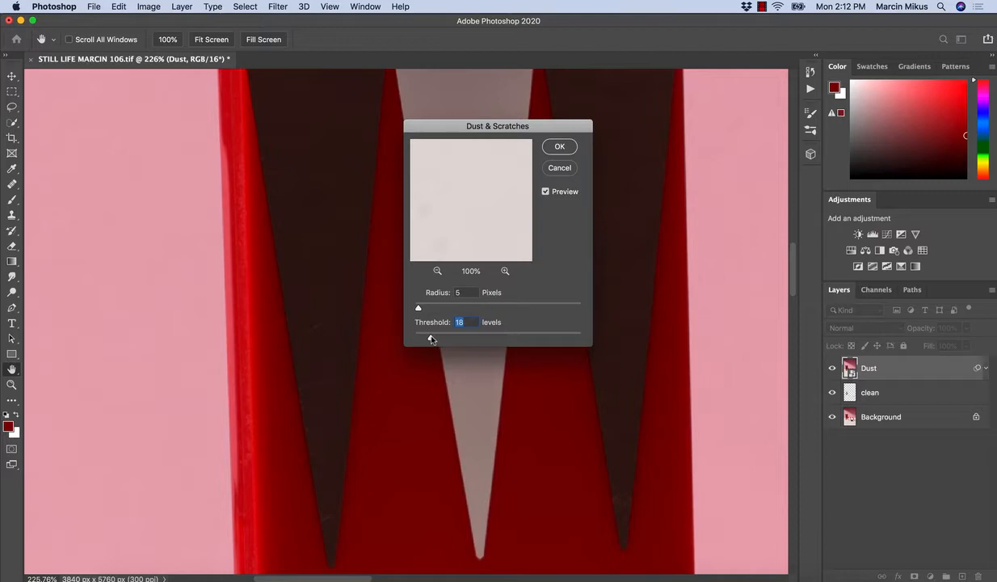
{"action": "left_click_drag", "start_coordinate": [433, 337], "coordinate": [427, 337]}
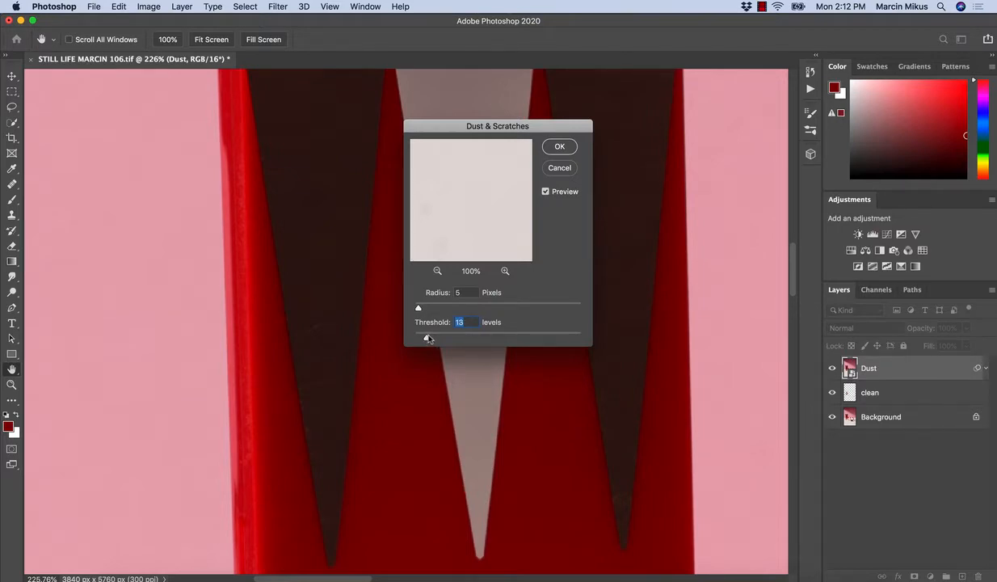
{"action": "left_click_drag", "start_coordinate": [436, 338], "coordinate": [424, 337]}
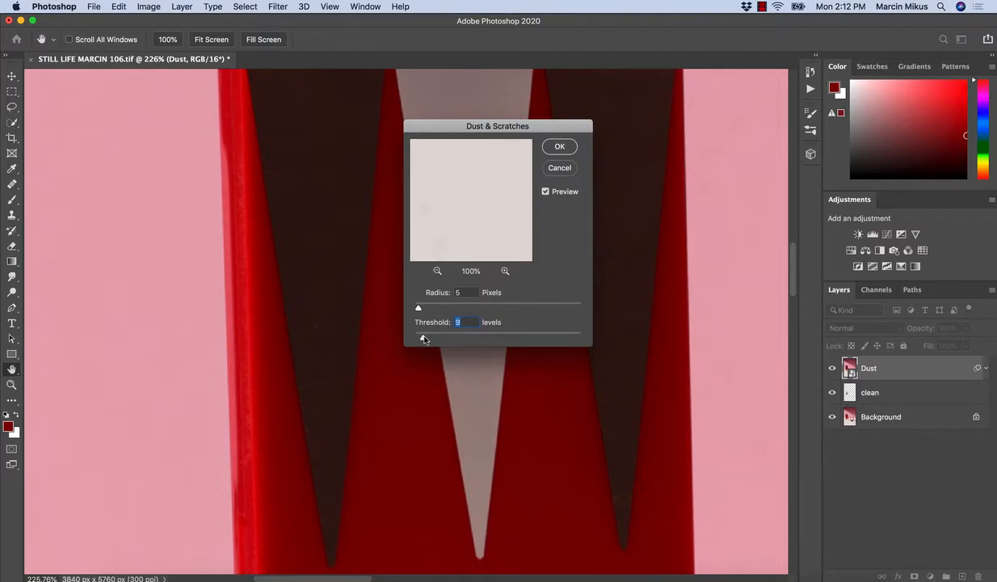
{"action": "left_click_drag", "start_coordinate": [441, 338], "coordinate": [418, 338]}
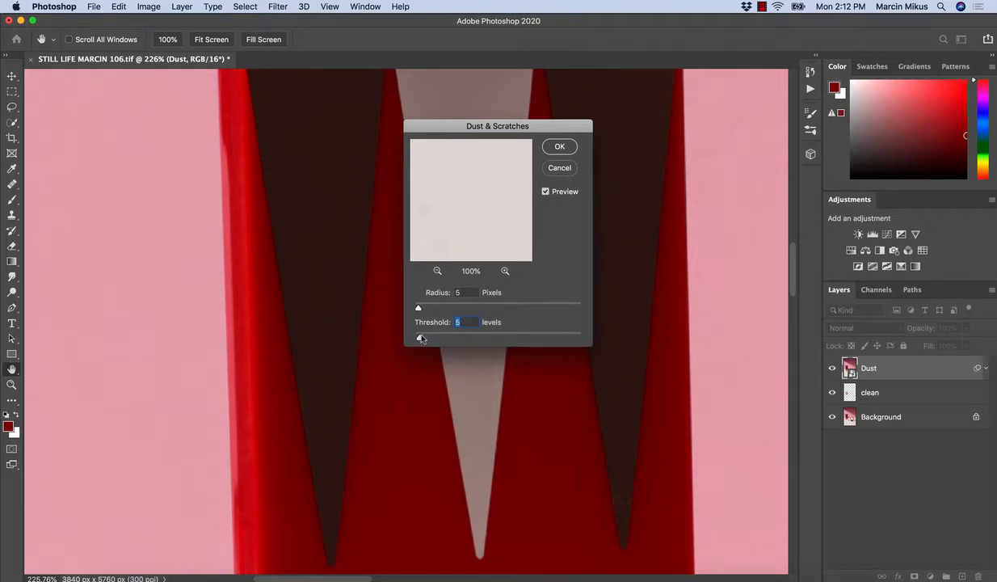
{"action": "left_click_drag", "start_coordinate": [418, 333], "coordinate": [432, 333]}
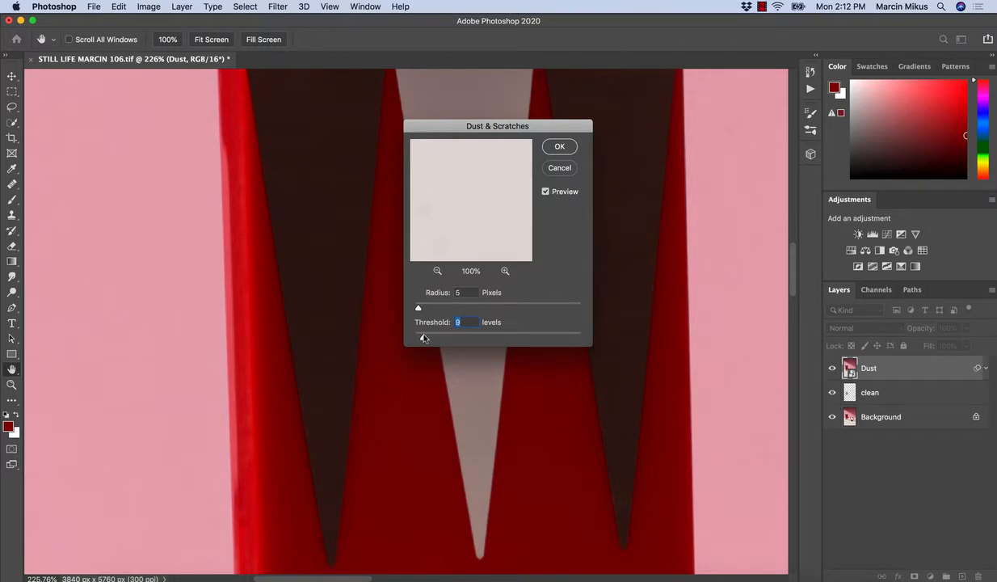
{"action": "left_click_drag", "start_coordinate": [437, 334], "coordinate": [420, 334]}
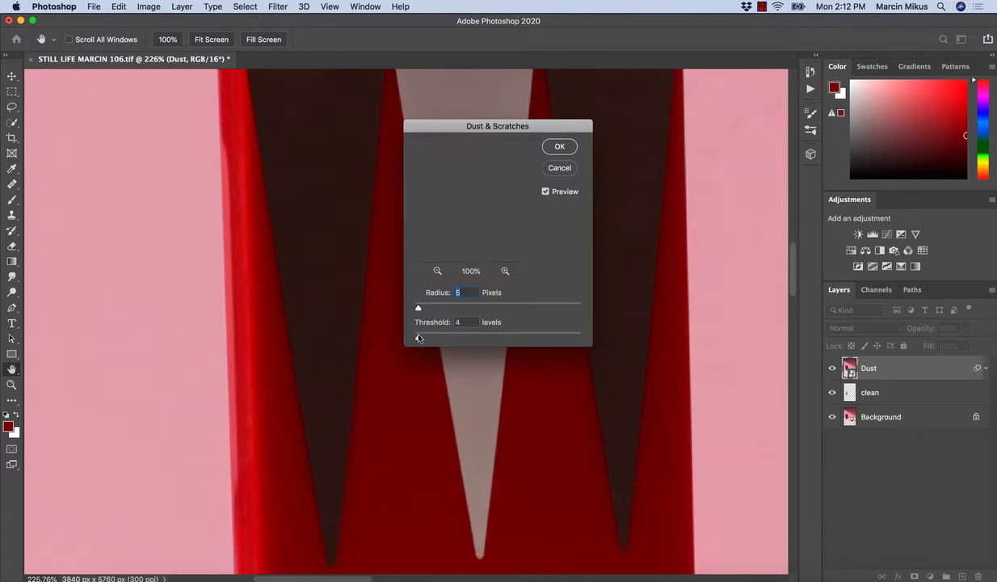
{"action": "left_click", "coordinate": [418, 337]}
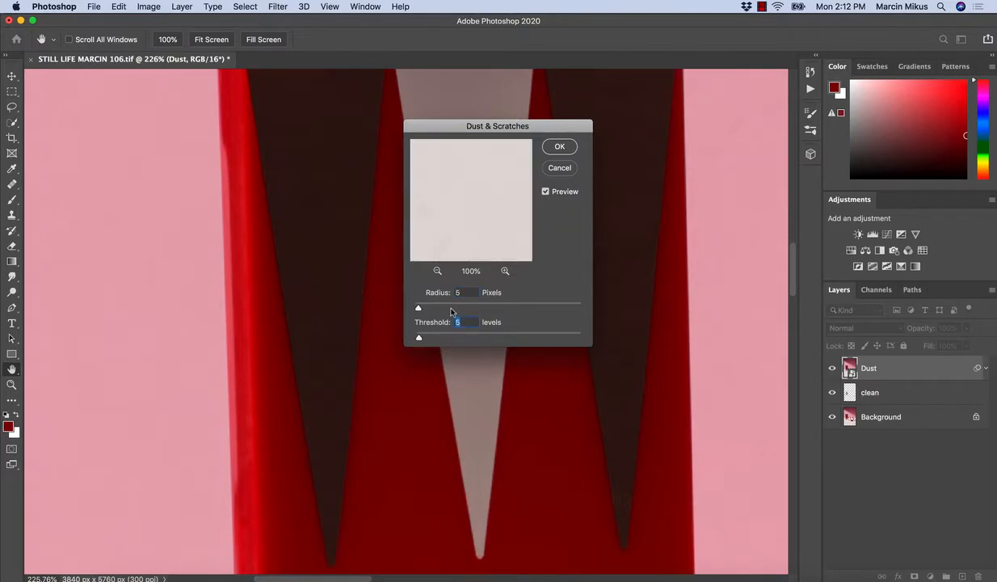
{"action": "mouse_move", "coordinate": [572, 148]}
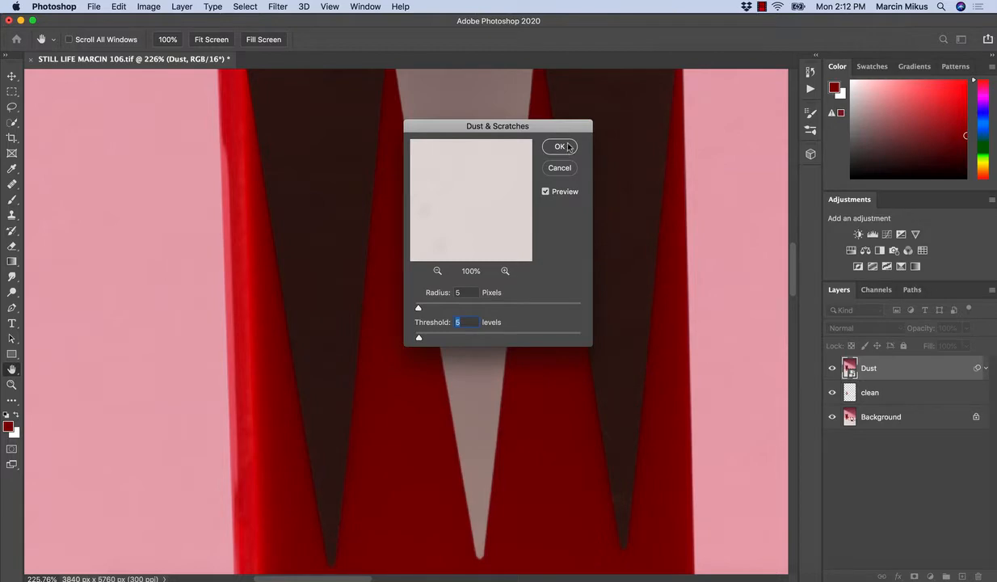
{"action": "left_click", "coordinate": [560, 146]}
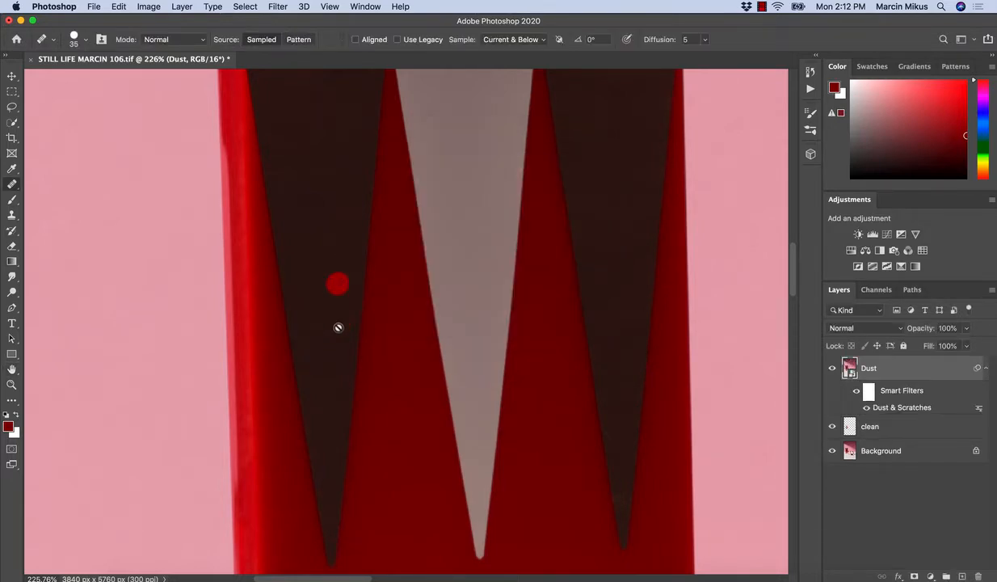
{"action": "left_click", "coordinate": [12, 385]}
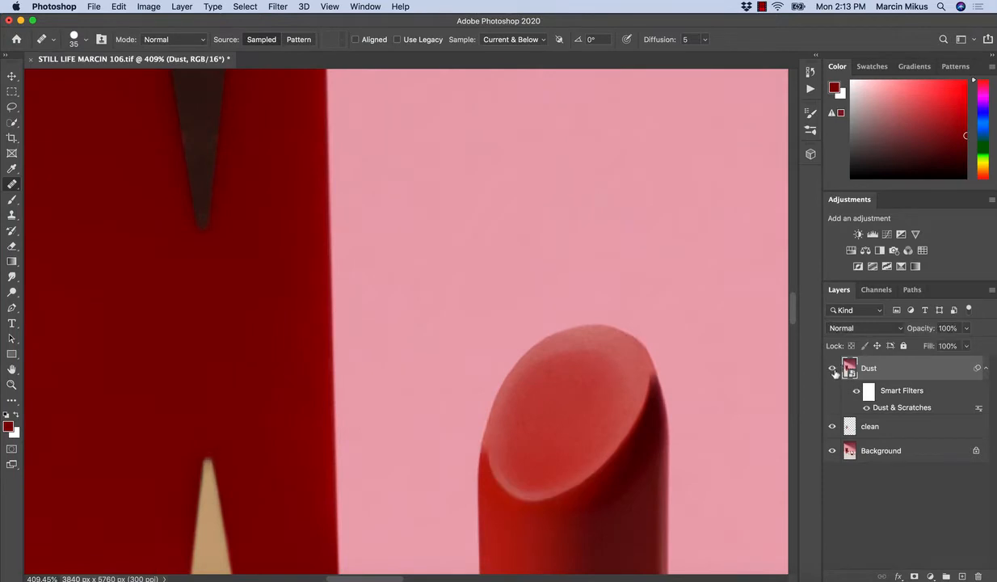
{"action": "left_click", "coordinate": [833, 369]}
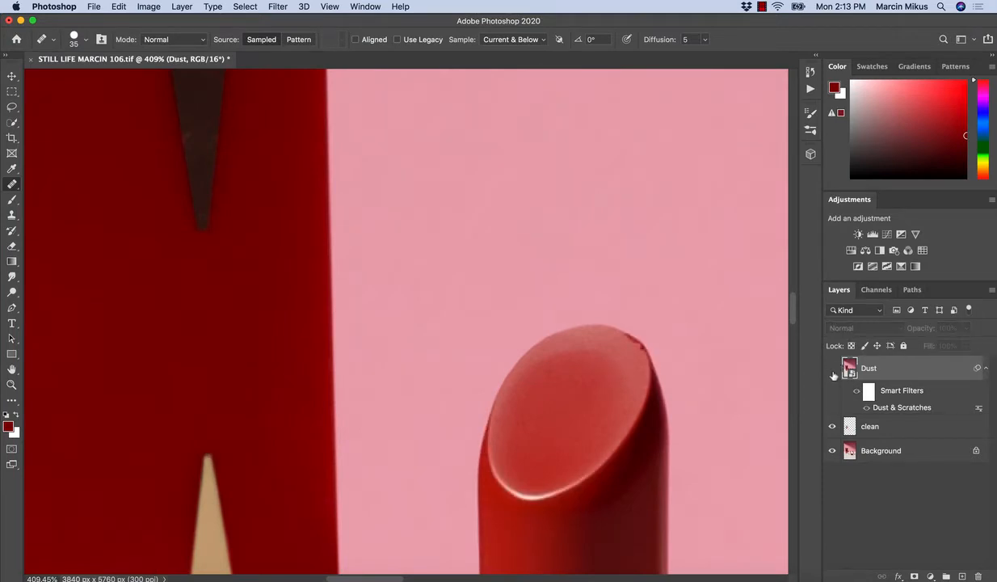
{"action": "left_click", "coordinate": [833, 375]}
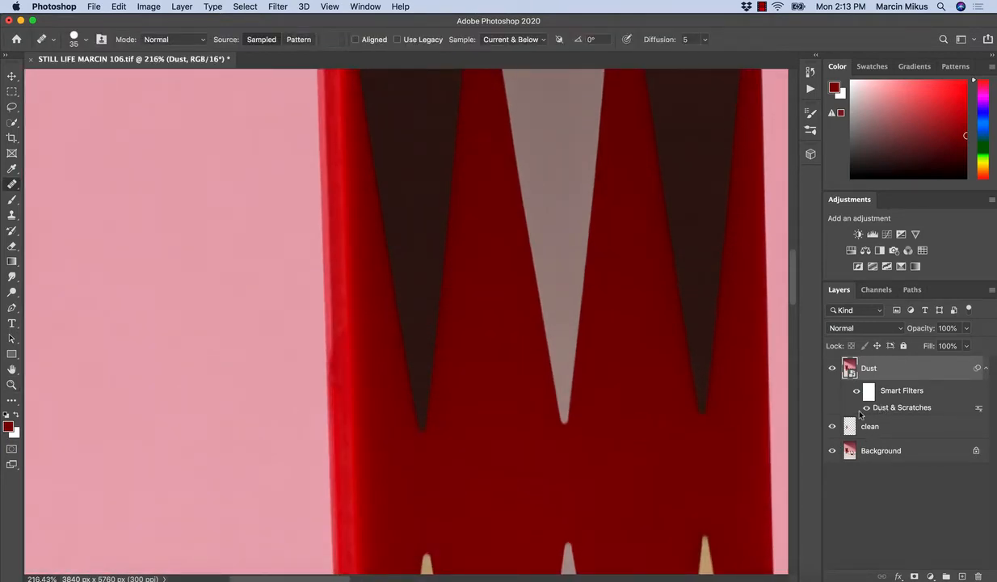
Raise the Dust & Scratches smart filter threshold to 6 levels and apply.
{"action": "double_click", "coordinate": [901, 407]}
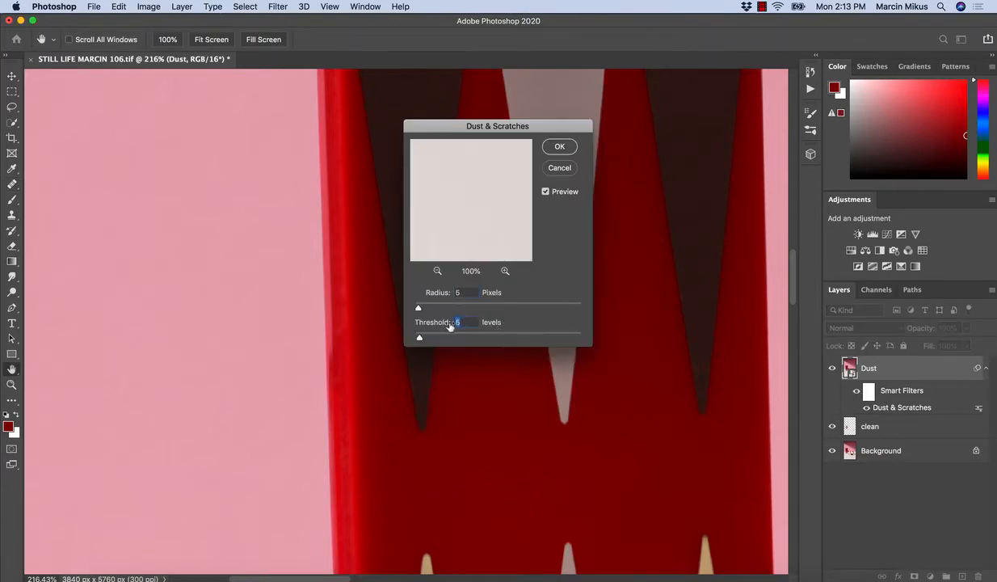
{"action": "left_click_drag", "start_coordinate": [420, 337], "coordinate": [466, 337]}
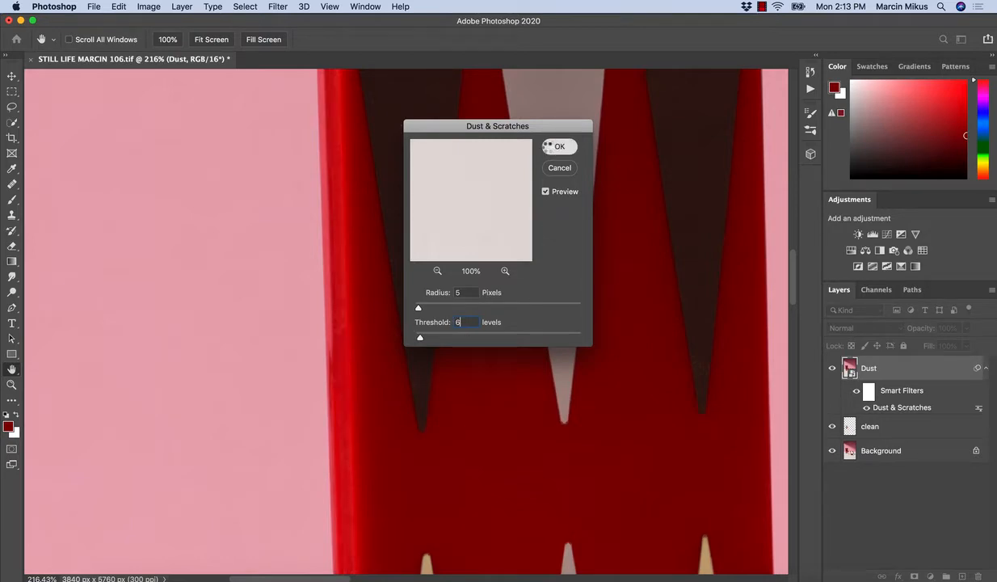
{"action": "left_click", "coordinate": [559, 146]}
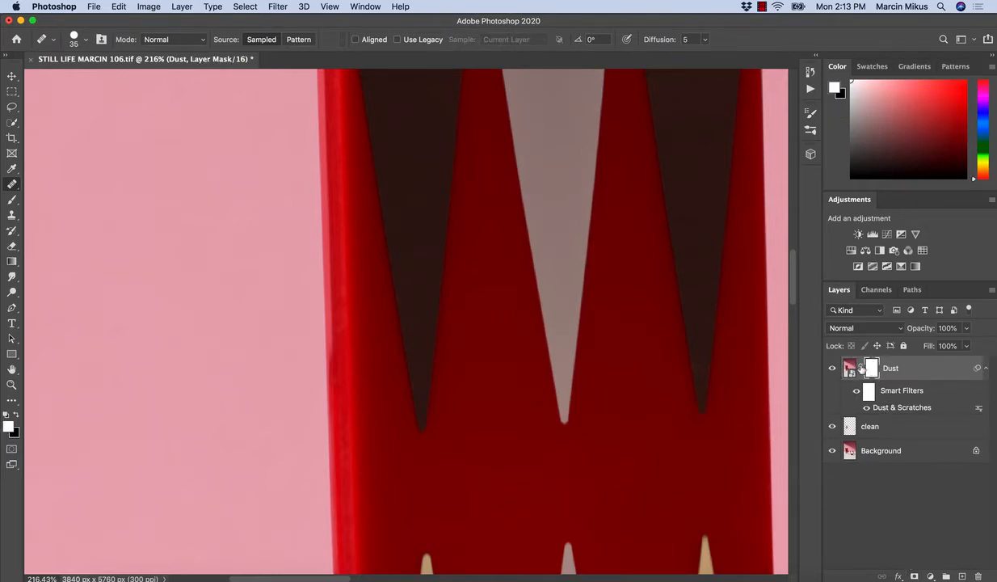
Target the Dust layer's mask thumbnail so it can be inverted to black.
{"action": "left_click", "coordinate": [871, 368]}
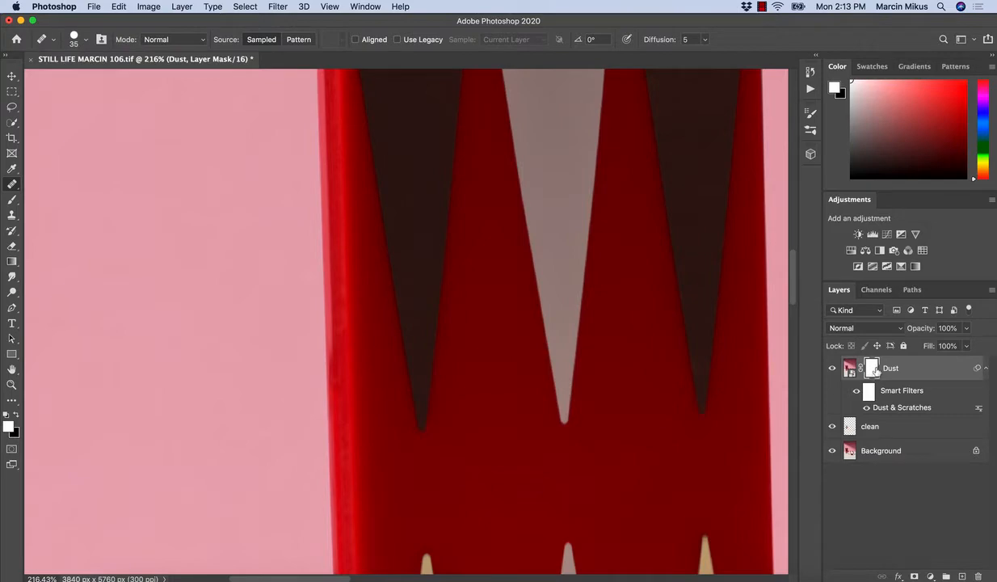
{"action": "mouse_move", "coordinate": [872, 369]}
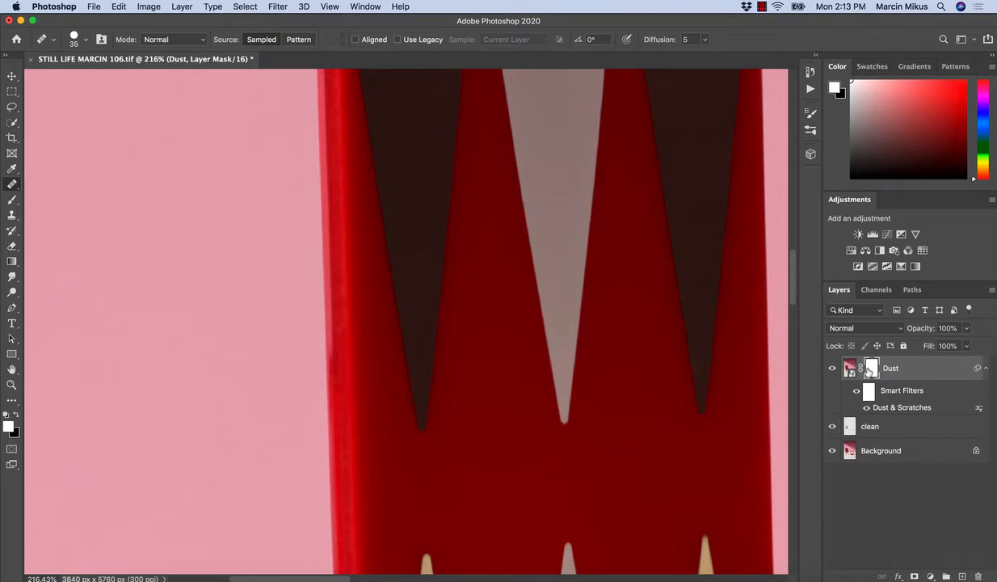
{"action": "mouse_move", "coordinate": [871, 368]}
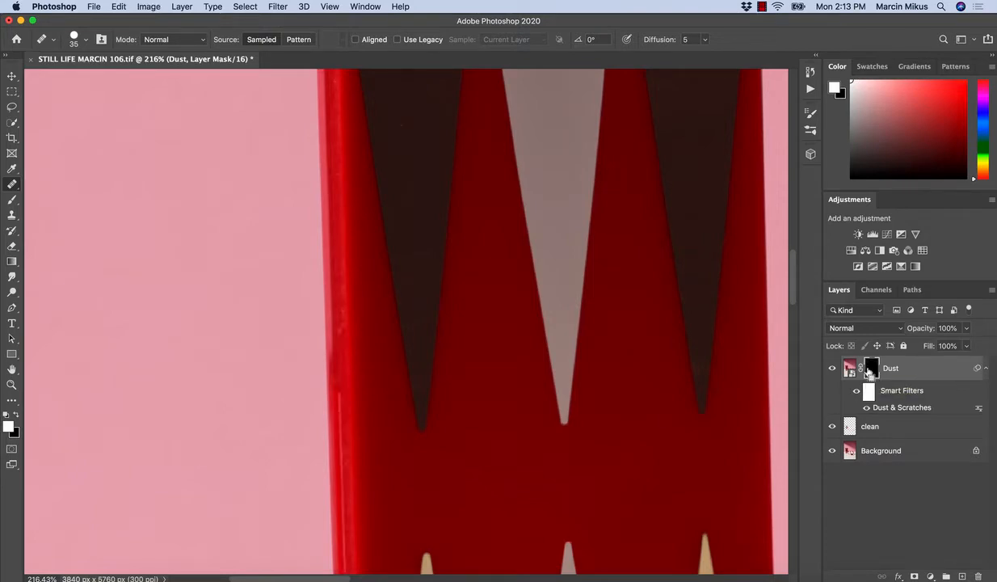
{"action": "left_click", "coordinate": [849, 368]}
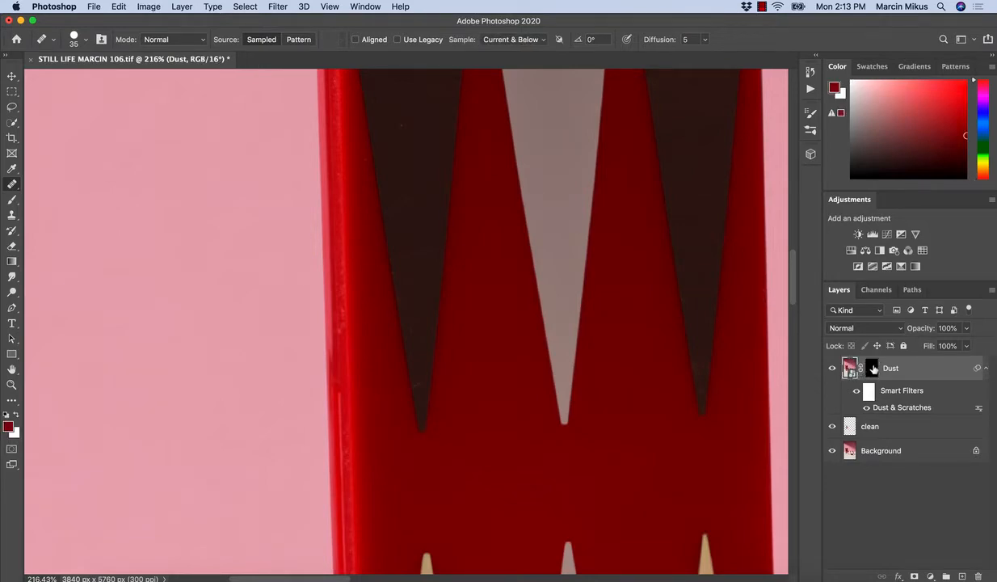
{"action": "left_click", "coordinate": [872, 368]}
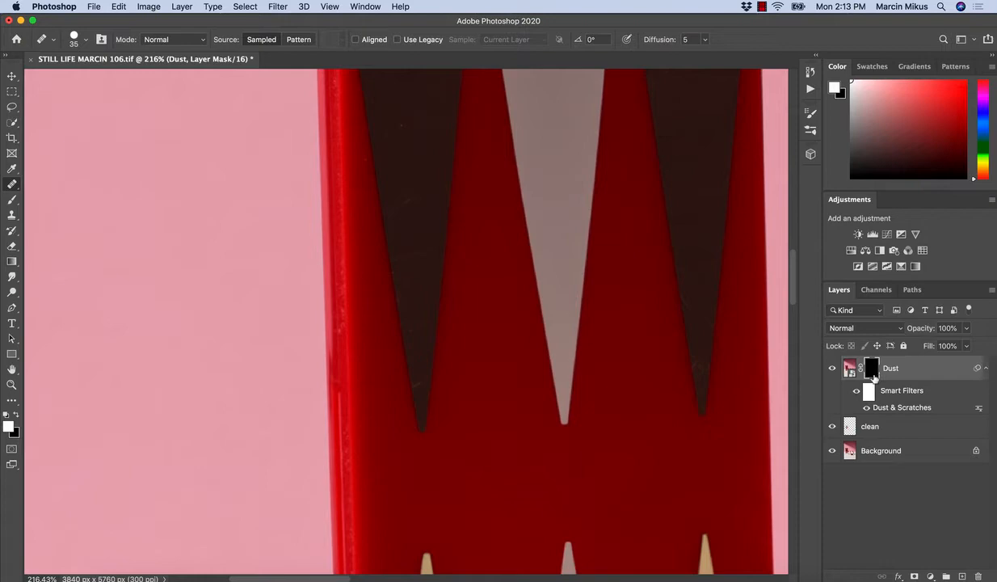
{"action": "mouse_move", "coordinate": [872, 368]}
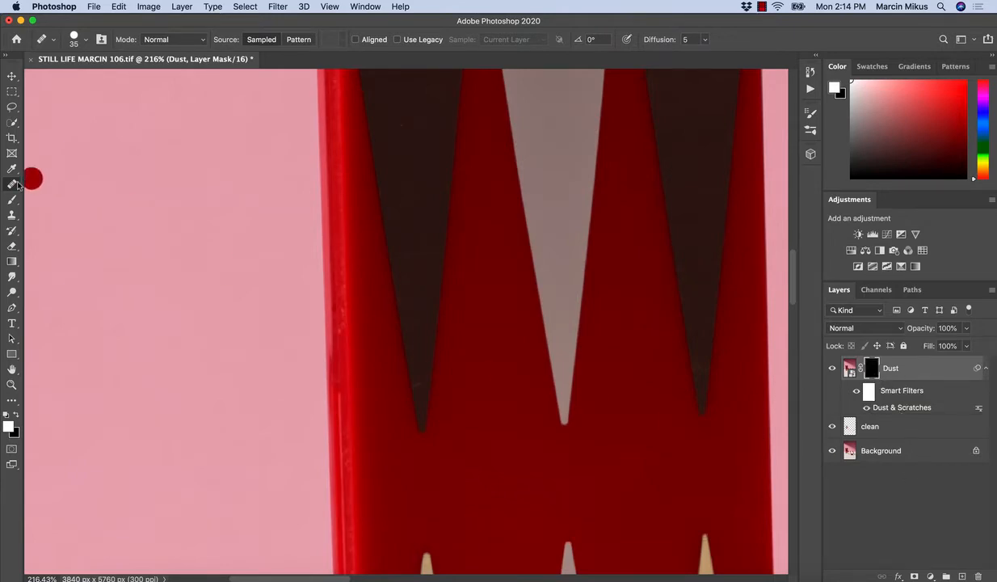
Switch to the Brush tool to paint white on the Dust mask.
{"action": "left_click", "coordinate": [11, 200]}
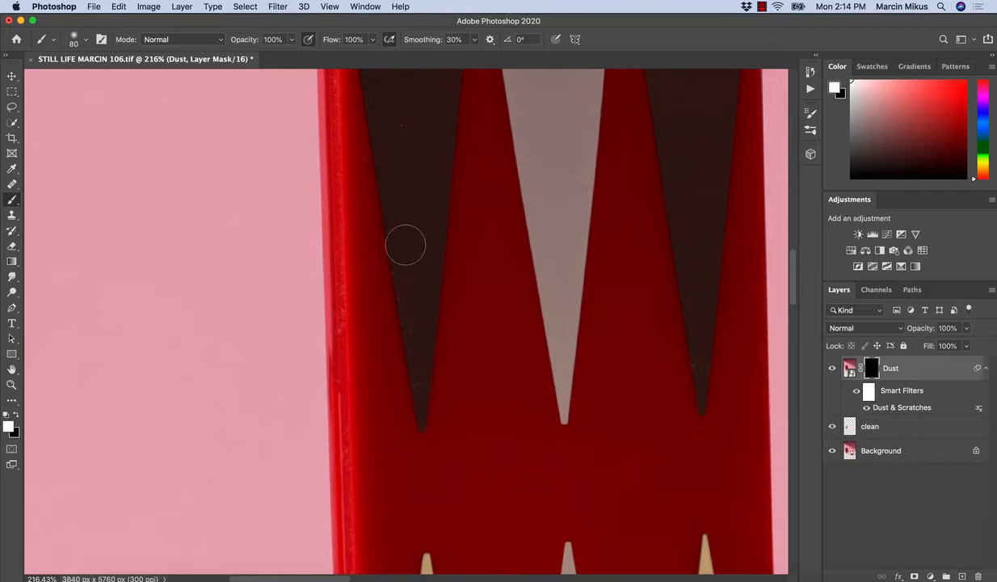
{"action": "mouse_move", "coordinate": [420, 228]}
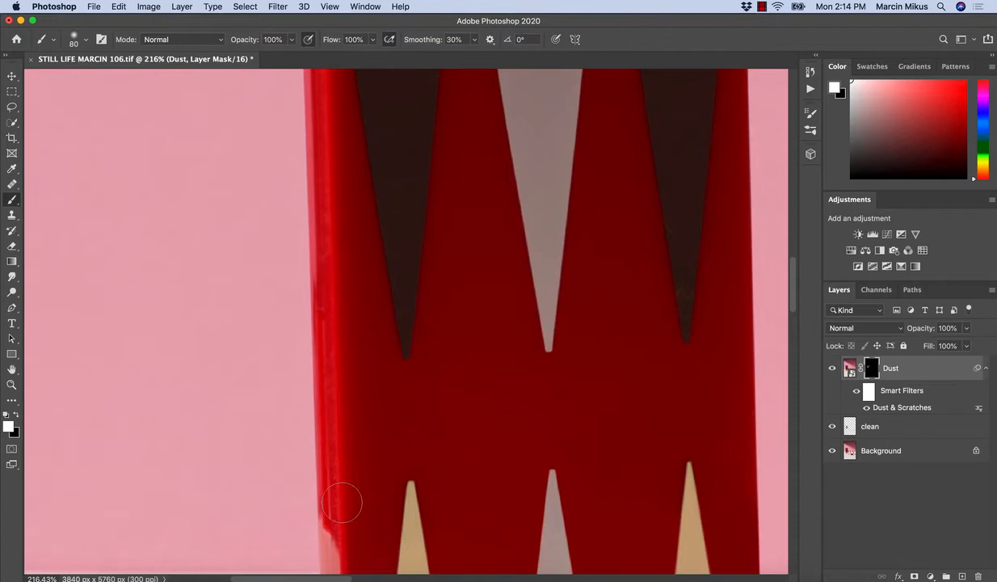
{"action": "mouse_move", "coordinate": [338, 359]}
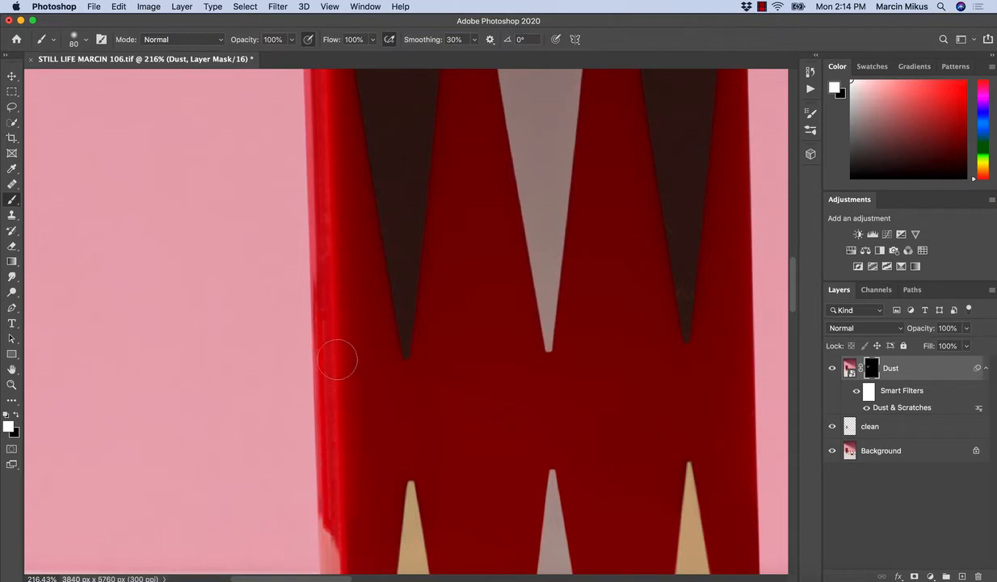
{"action": "mouse_move", "coordinate": [323, 473]}
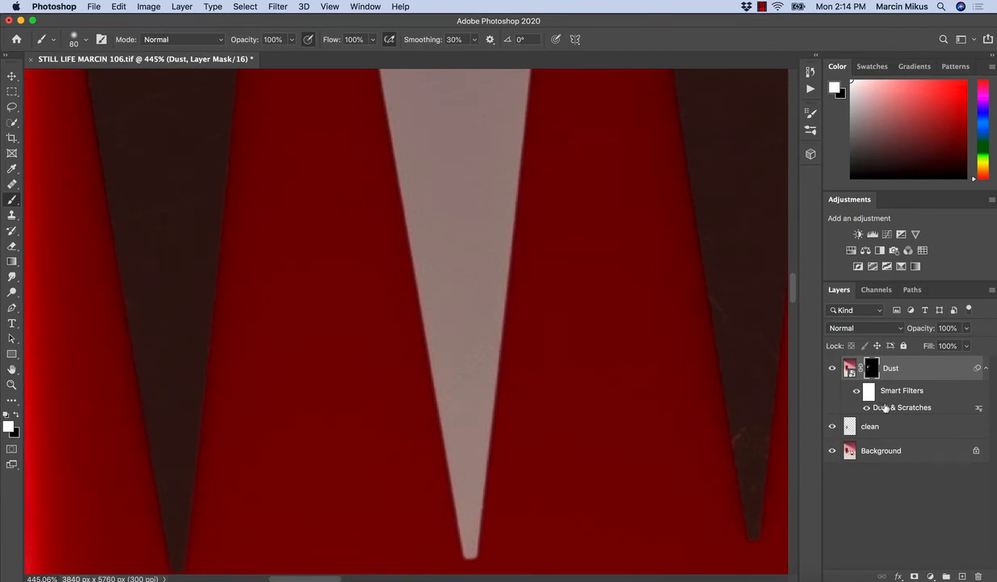
Reopen Dust & Scratches, set threshold to 8 levels, and close the dialog.
{"action": "double_click", "coordinate": [903, 406]}
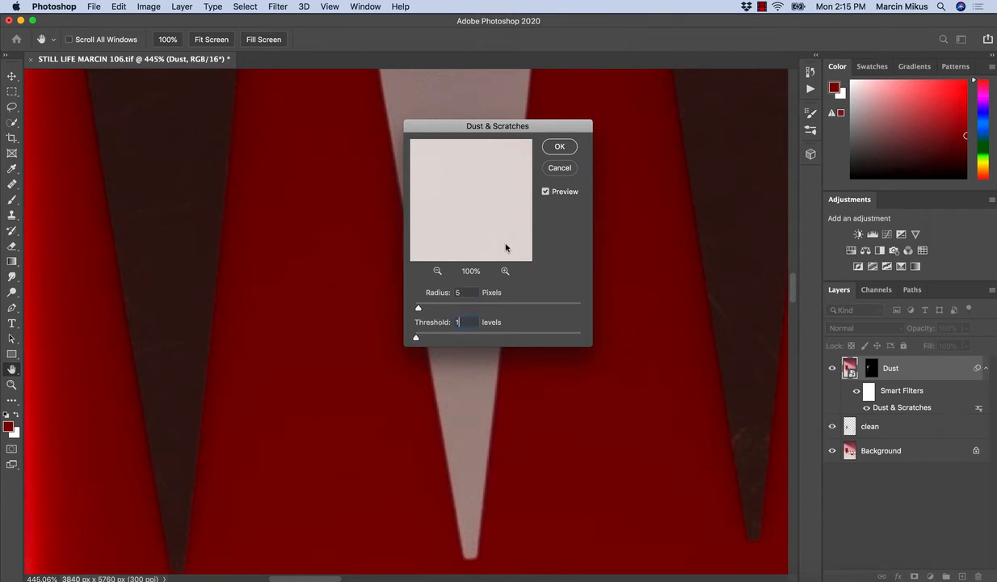
{"action": "type", "text": "10"}
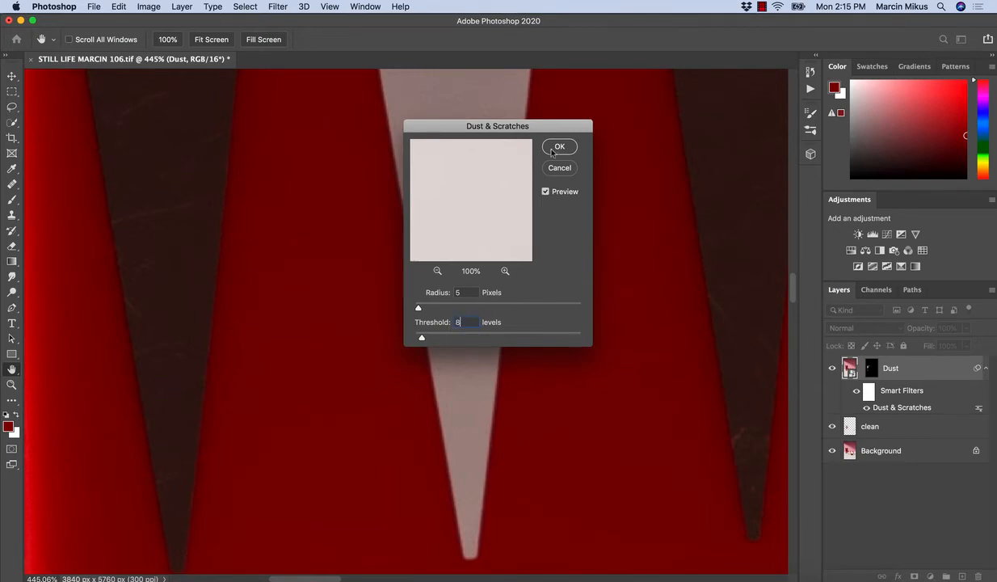
{"action": "mouse_move", "coordinate": [552, 167]}
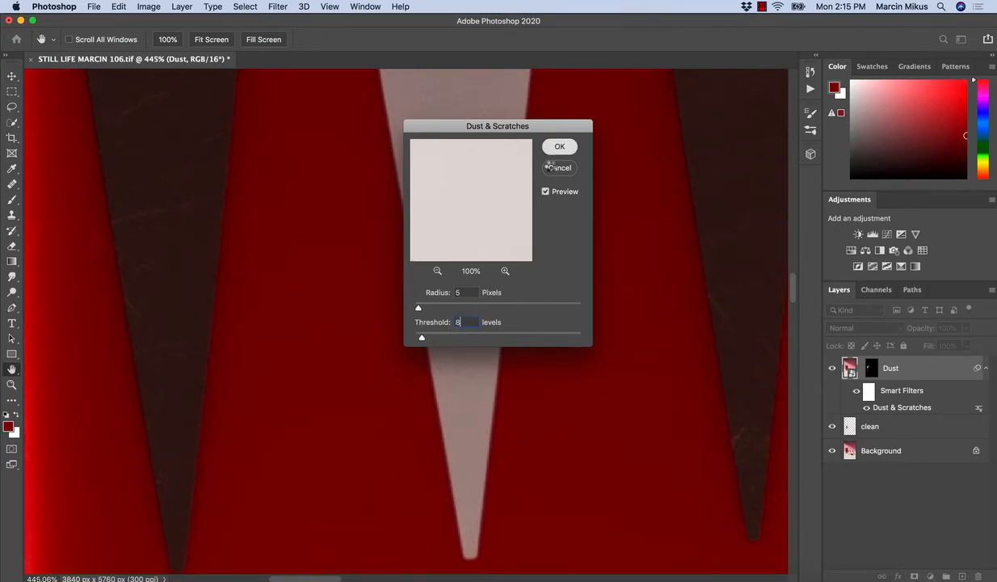
{"action": "left_click", "coordinate": [559, 146]}
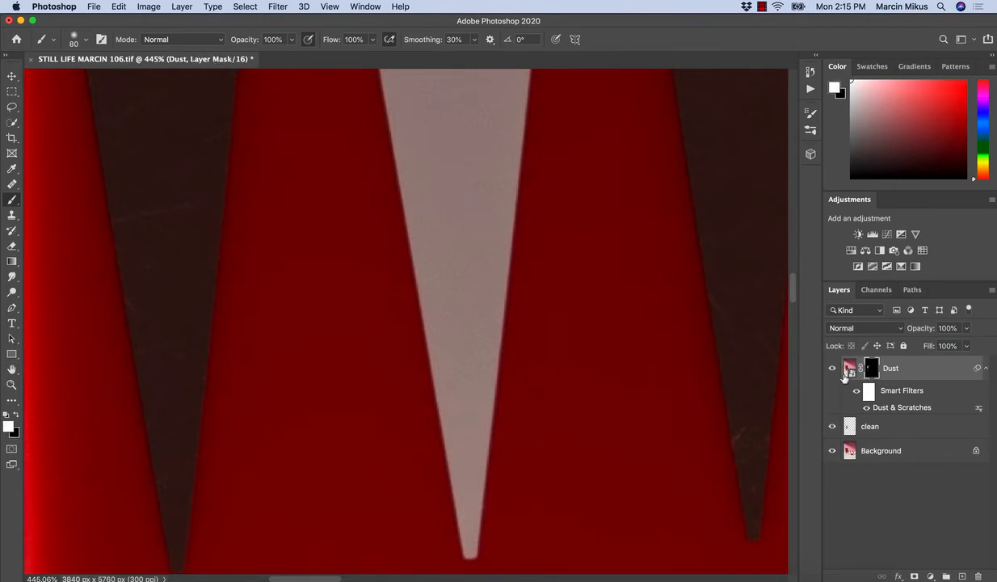
{"action": "mouse_move", "coordinate": [351, 463]}
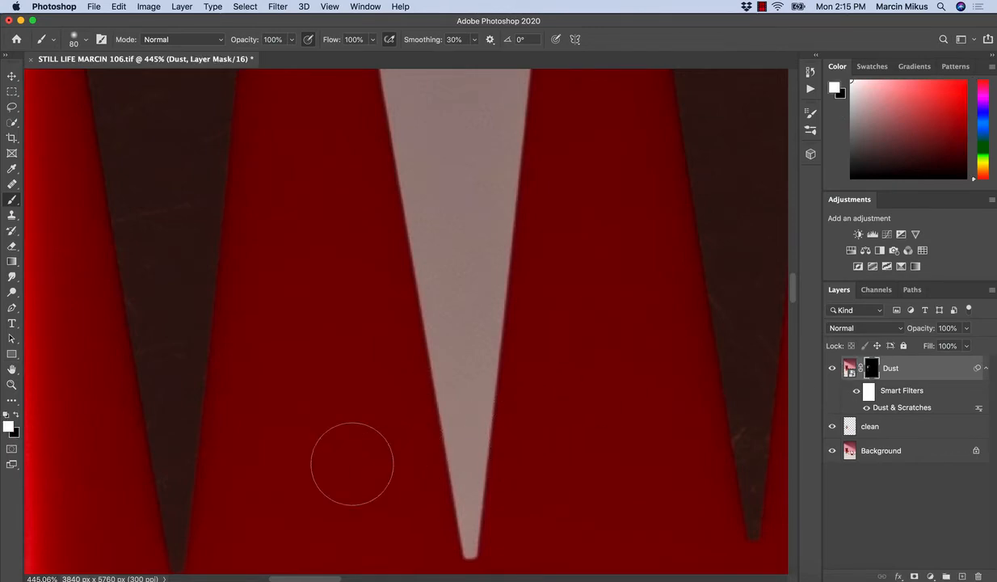
Paint white on the Dust mask over the red box, small patterned box and lipstick tube.
{"action": "left_click_drag", "start_coordinate": [352, 463], "coordinate": [515, 461]}
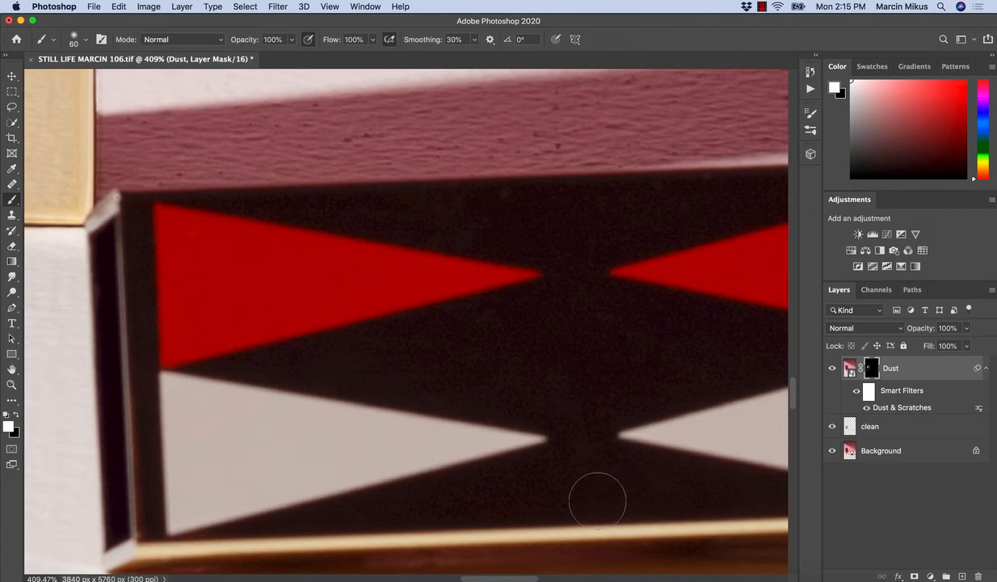
{"action": "mouse_move", "coordinate": [668, 473]}
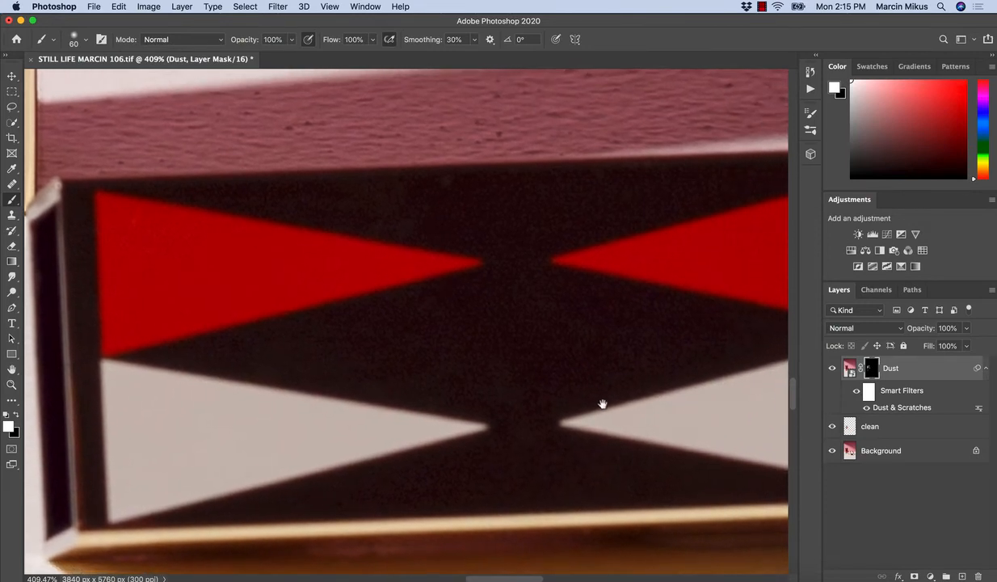
{"action": "scroll", "scroll_direction": "down", "scroll_amount": 3}
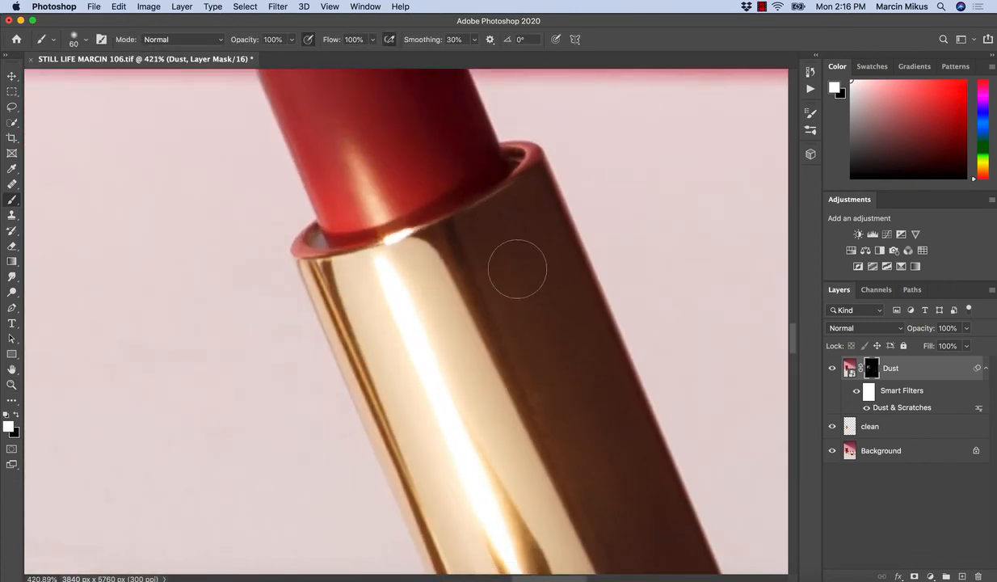
{"action": "left_click", "coordinate": [13, 386]}
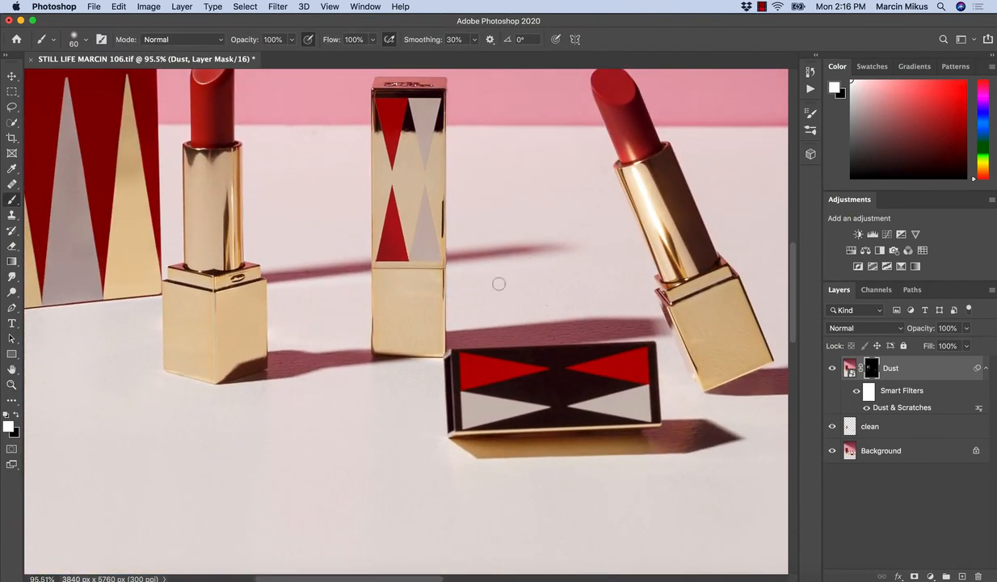
{"action": "left_click_drag", "start_coordinate": [499, 283], "coordinate": [444, 281]}
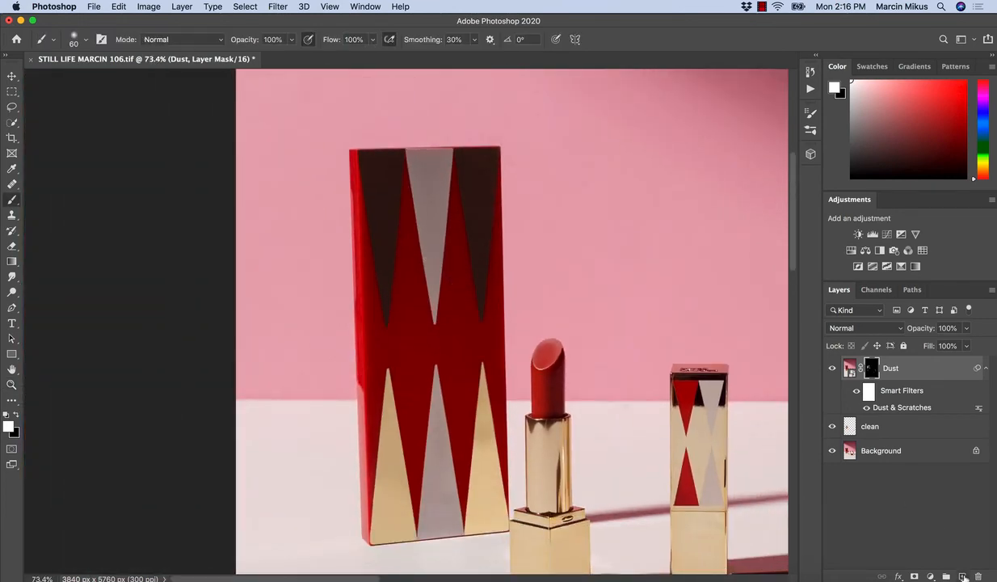
Add an empty 'clean 2' layer above Dust and raise the Dust & Scratches threshold to 12.
{"action": "left_click", "coordinate": [946, 576]}
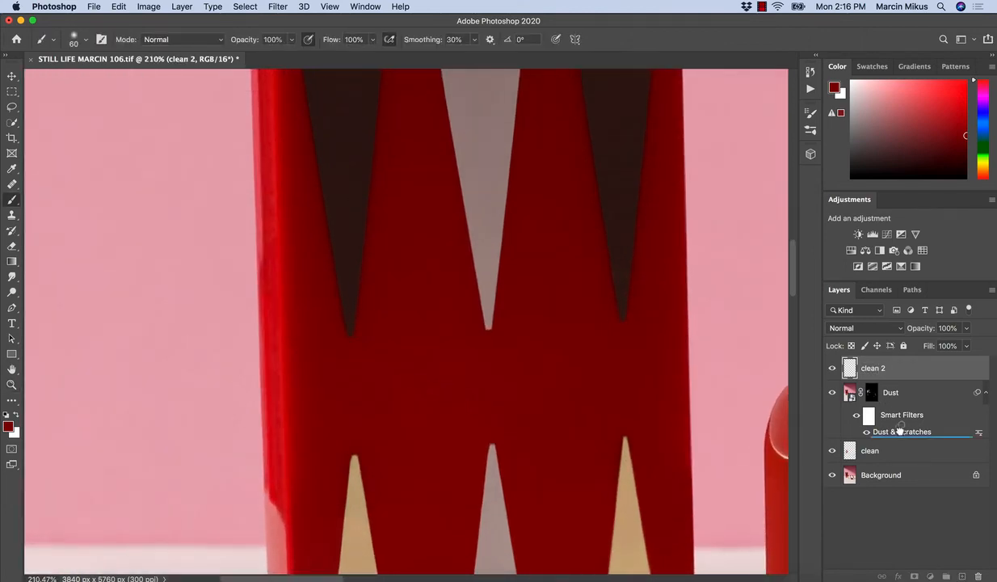
{"action": "double_click", "coordinate": [902, 431]}
{"action": "type", "text": "12"}
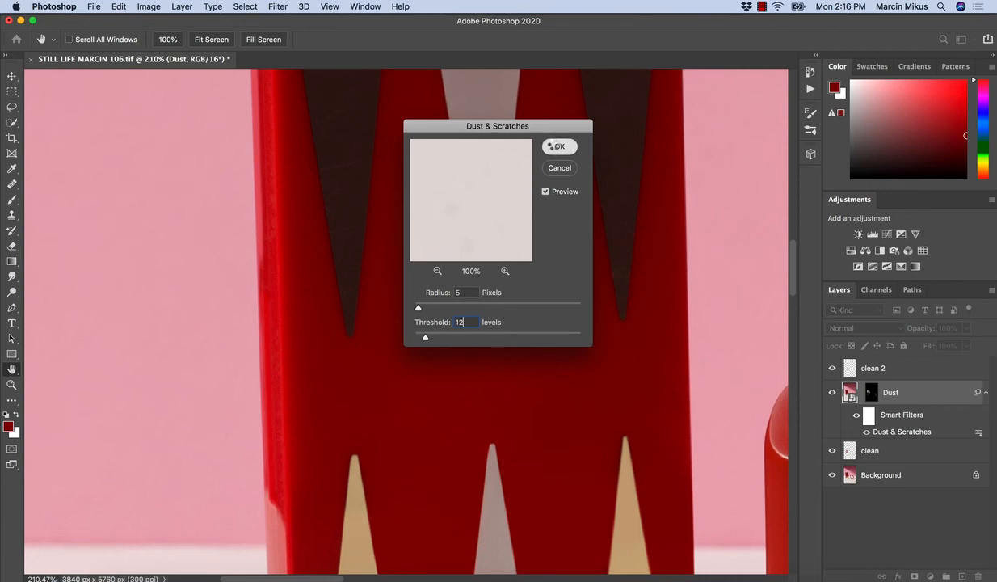
{"action": "left_click", "coordinate": [558, 147]}
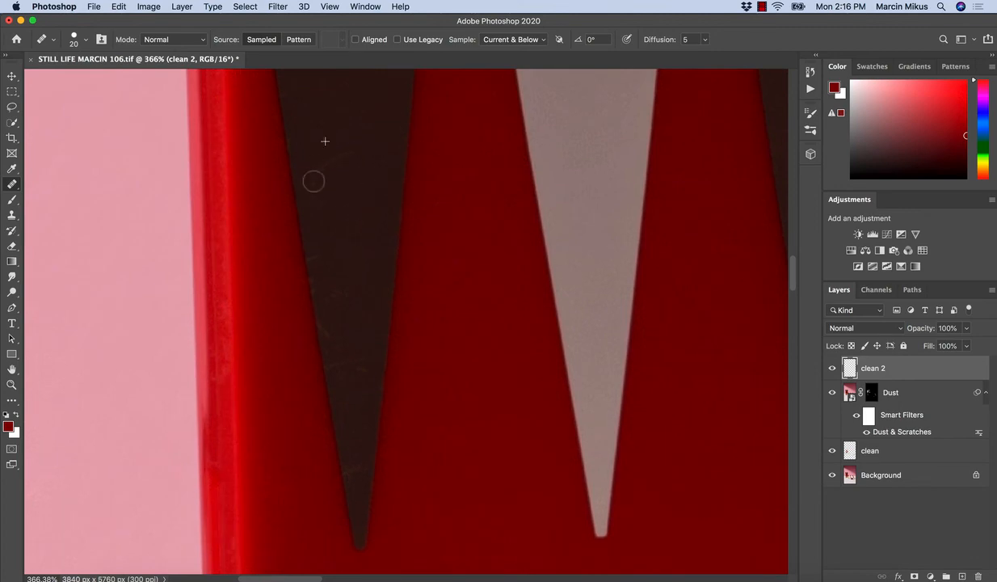
{"action": "mouse_move", "coordinate": [357, 313]}
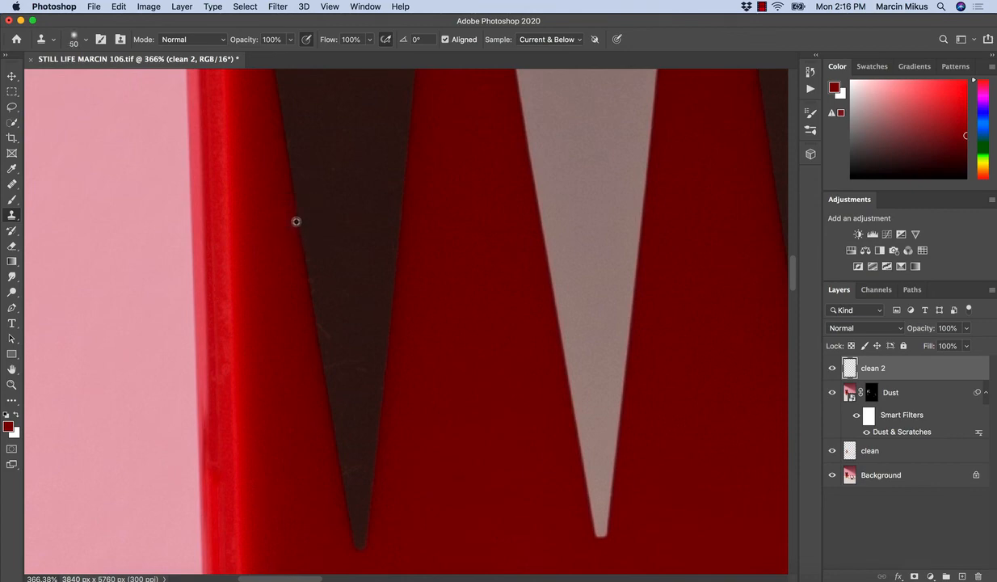
{"action": "mouse_move", "coordinate": [315, 329]}
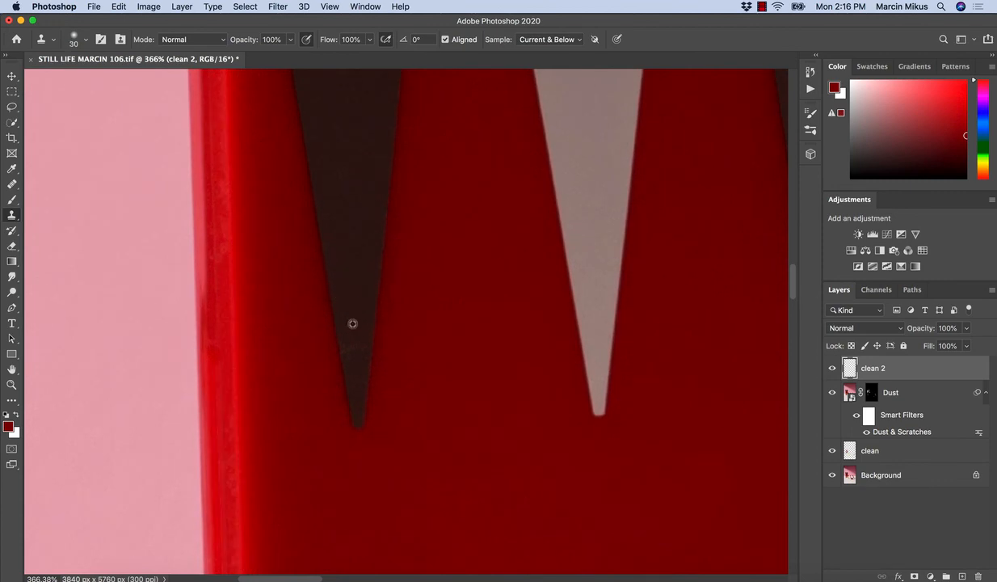
Clone over a speck on the red box's dark triangle on the clean 2 layer.
{"action": "left_click", "coordinate": [13, 384]}
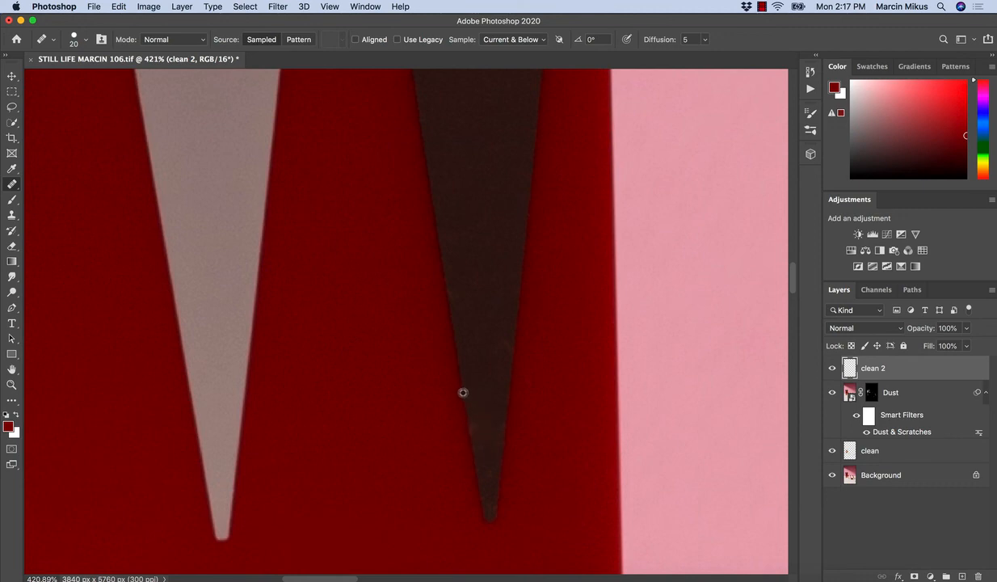
{"action": "mouse_move", "coordinate": [509, 401]}
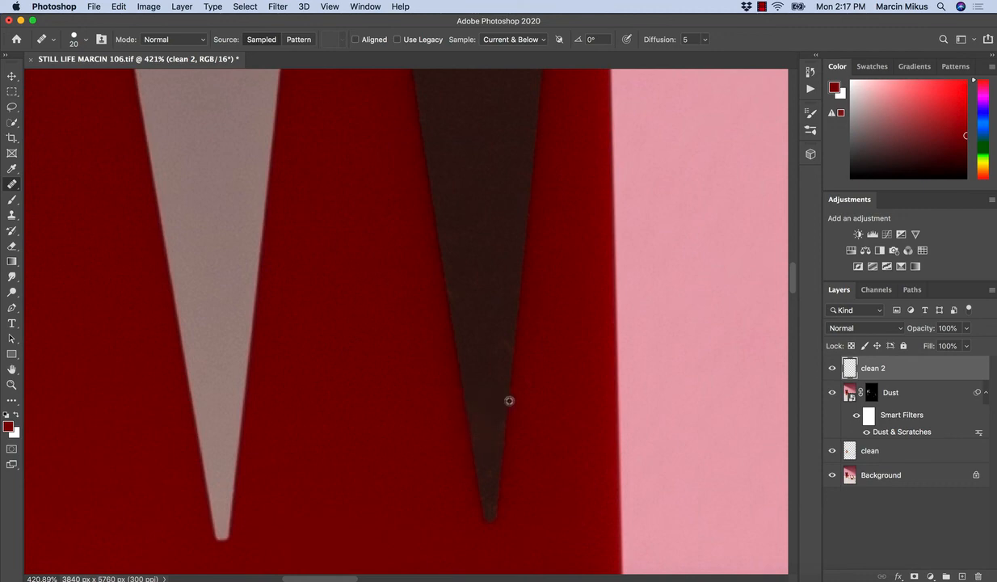
{"action": "mouse_move", "coordinate": [508, 396]}
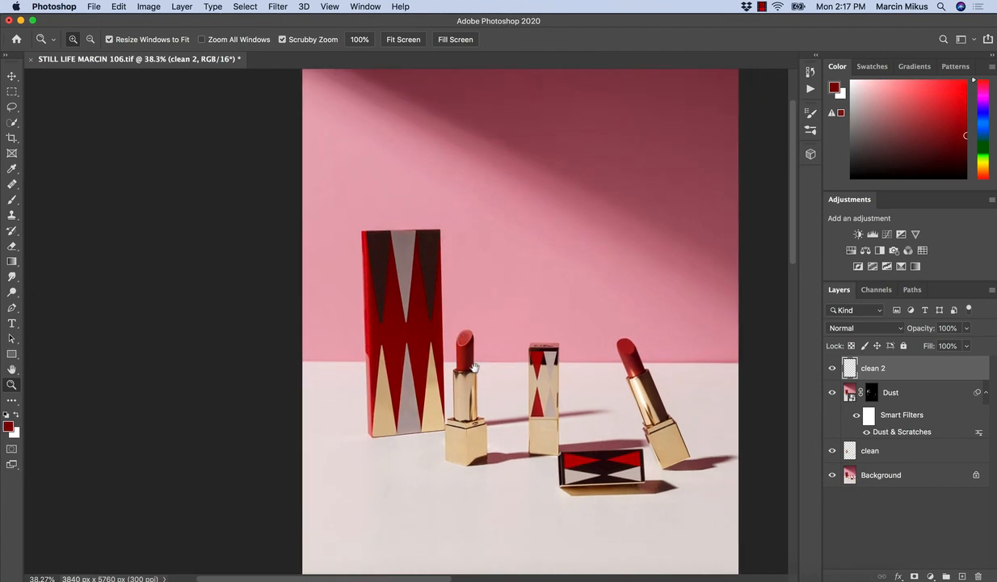
Zoom in slightly on the whole lipstick still life to review the cleanup.
{"action": "left_click", "coordinate": [475, 367]}
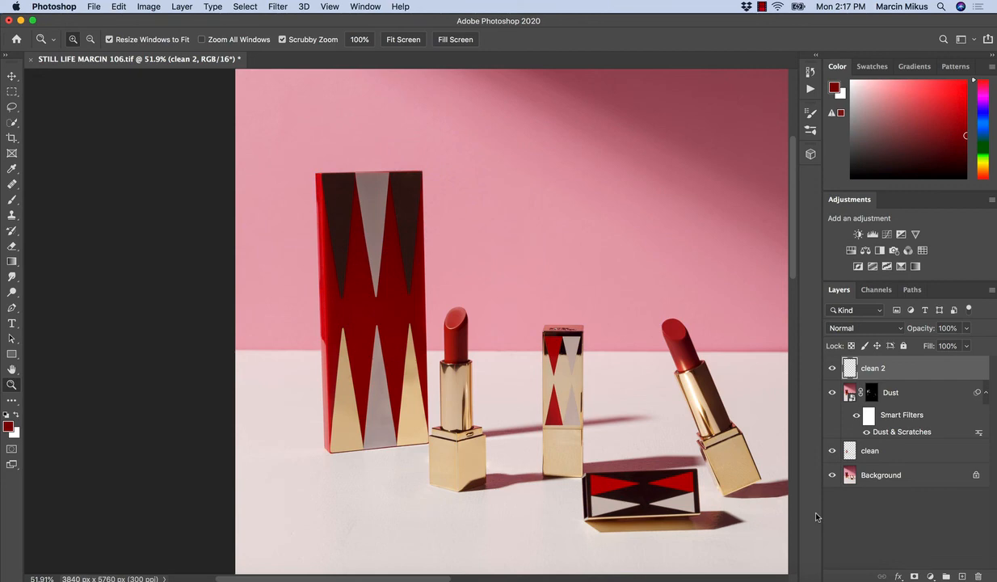
{"action": "mouse_move", "coordinate": [876, 400]}
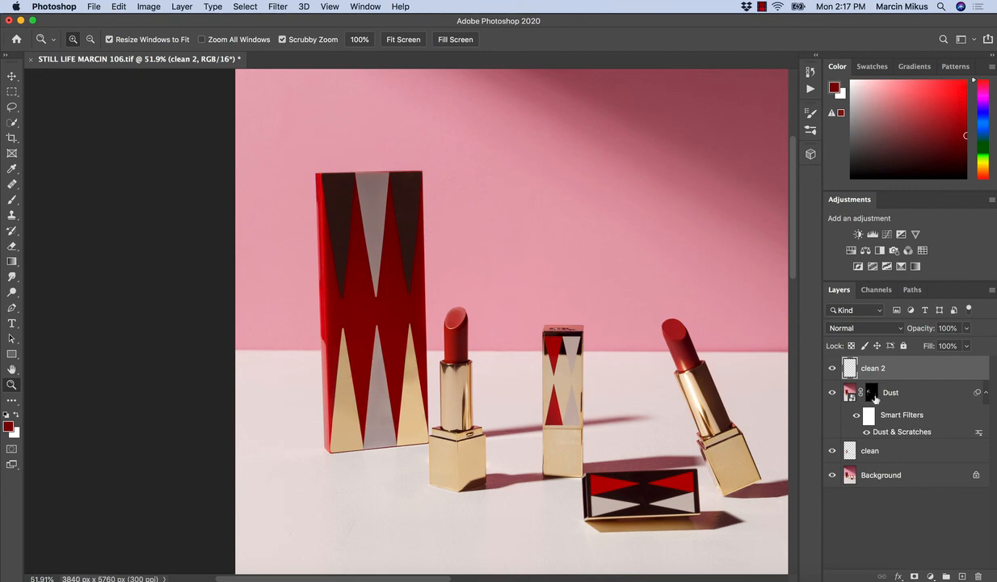